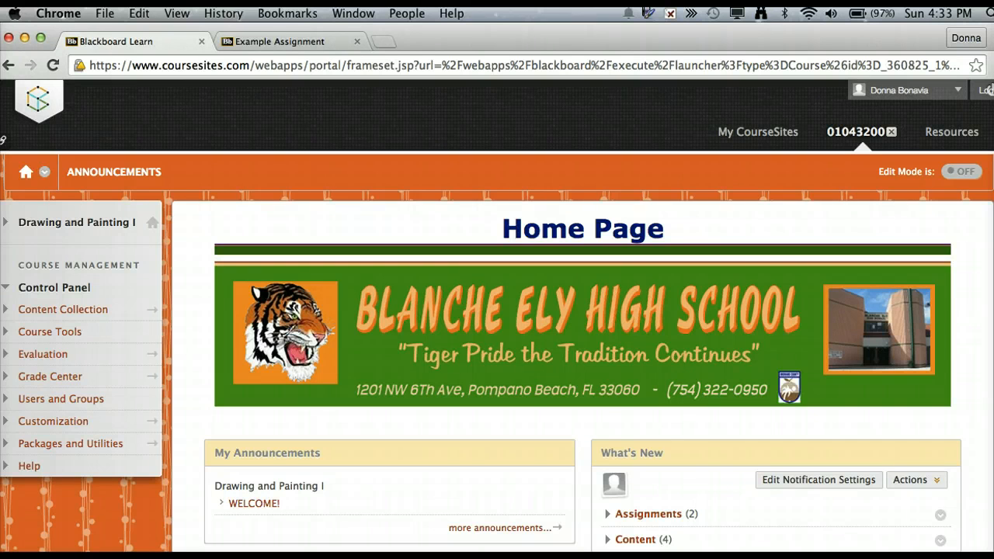
mouse_move(447, 303)
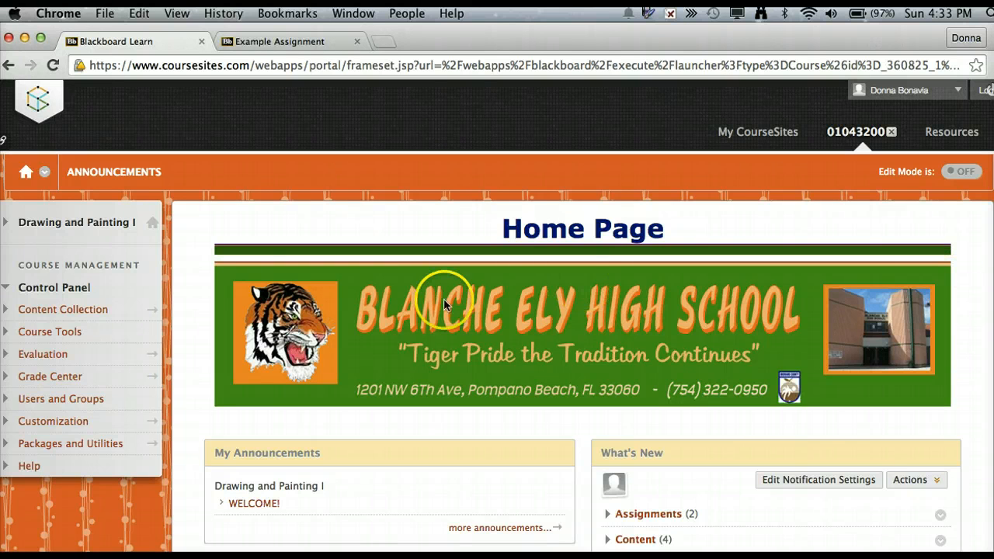
mouse_move(442, 307)
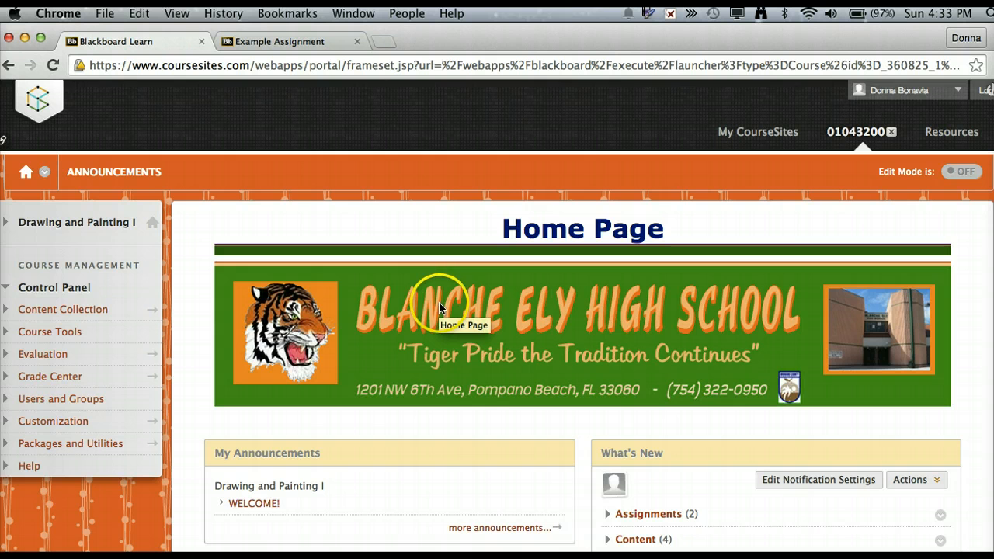
mouse_move(441, 311)
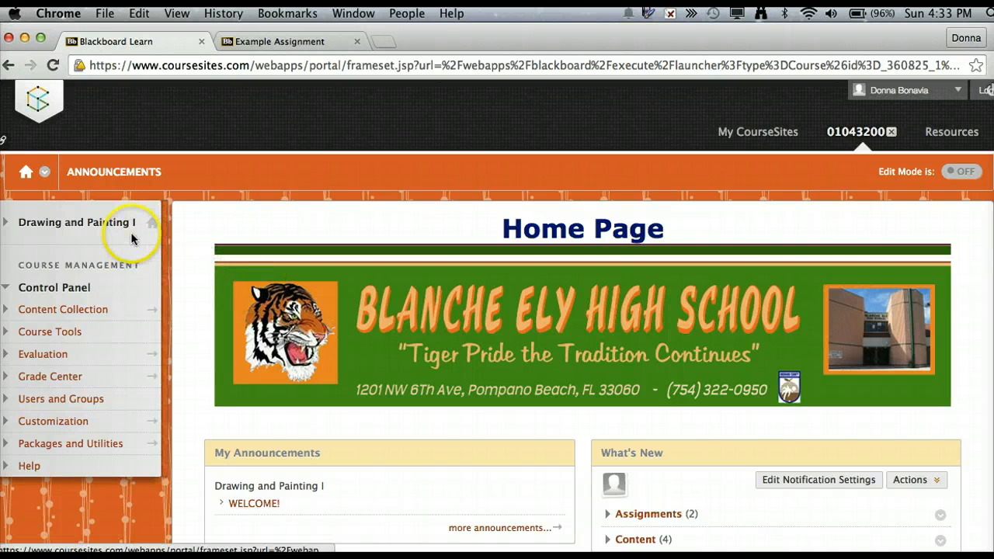
mouse_move(112, 225)
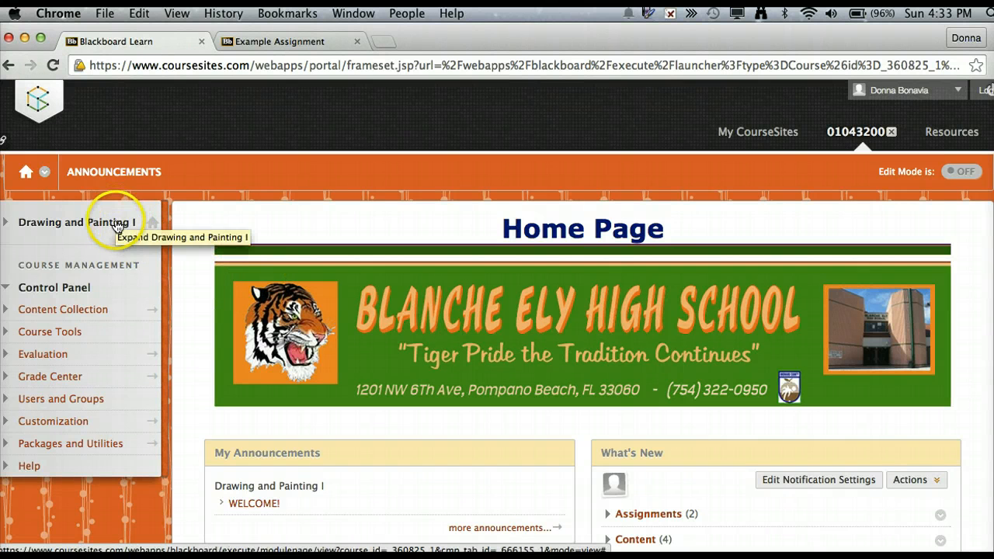
Expand the Drawing and Painting I course menu to reveal its content areas
click(7, 222)
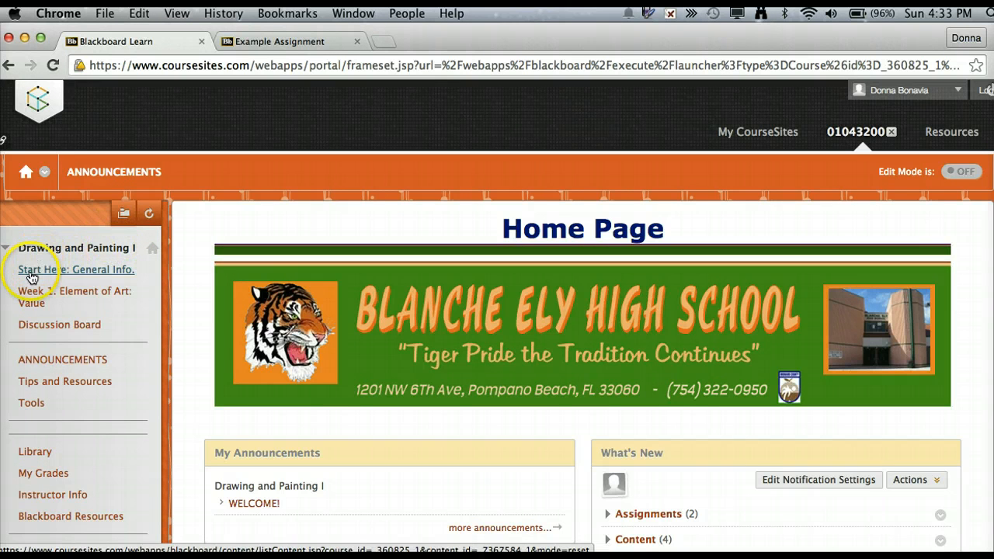
Open Start Here: General Info. and download the first-semester course outline document
click(74, 271)
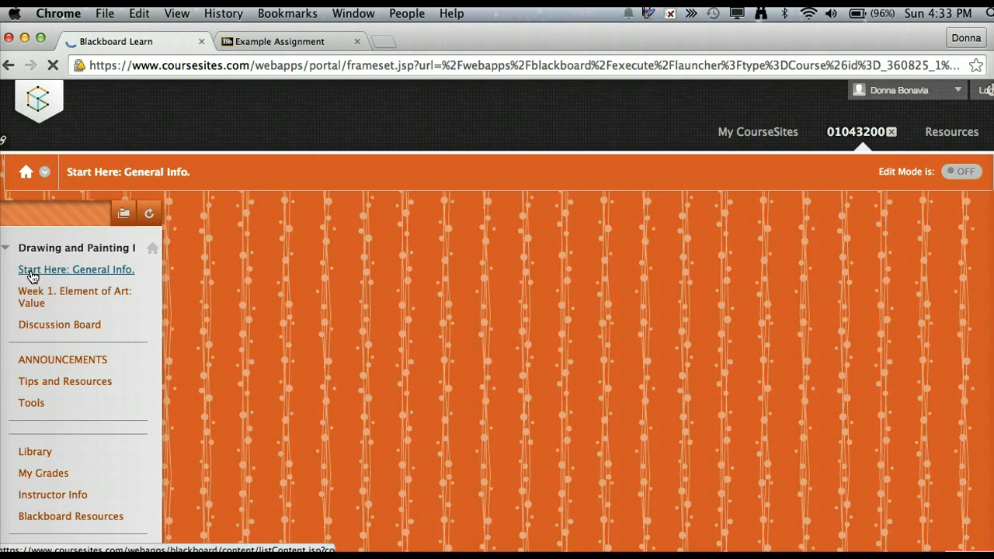
click(74, 270)
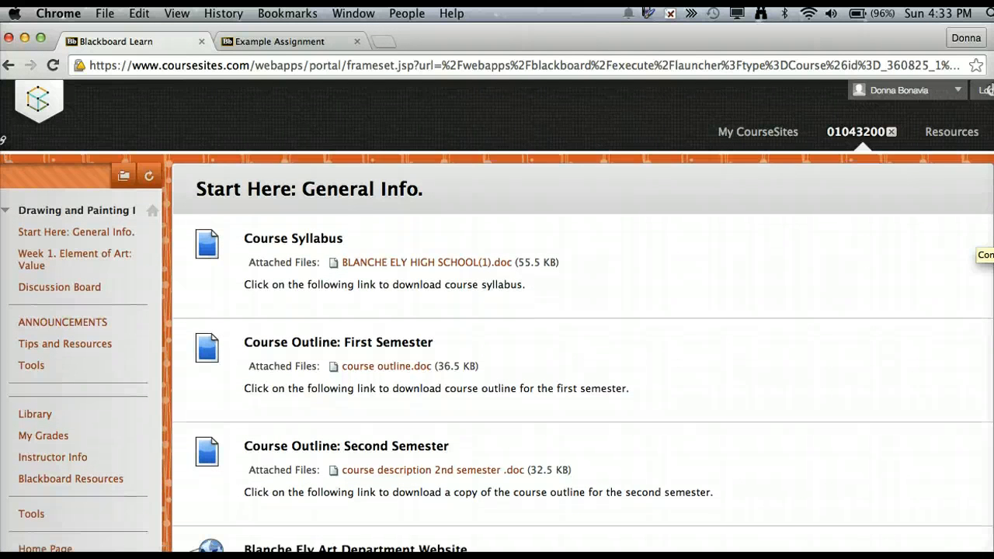
scroll(down, 3)
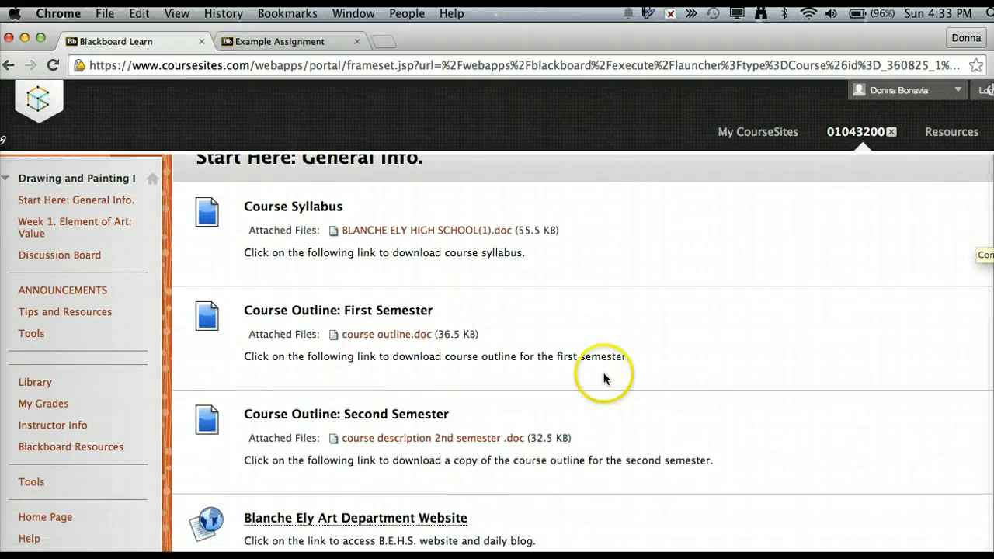
click(385, 334)
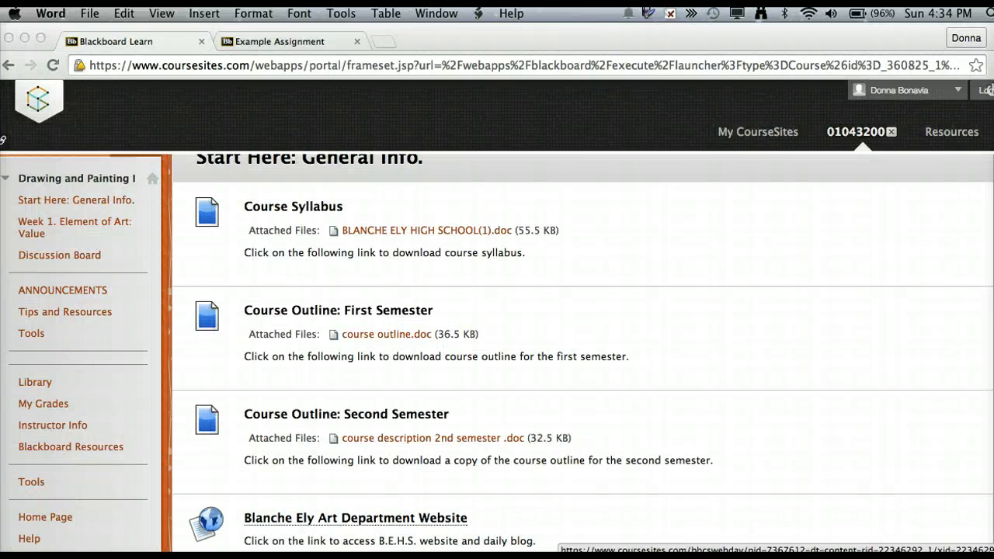
View the first-semester course outline's weekly assignments and due-date table in Word
click(386, 334)
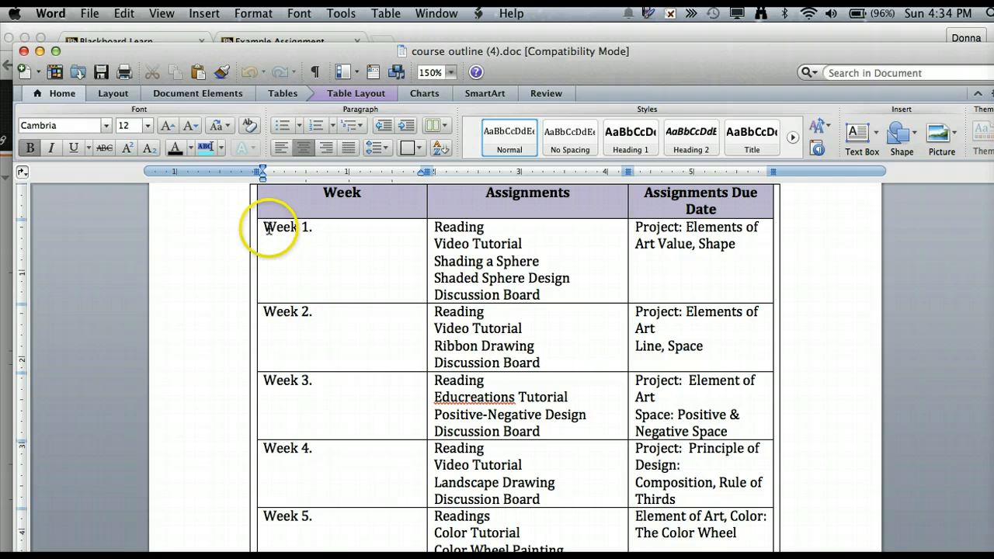
mouse_move(329, 233)
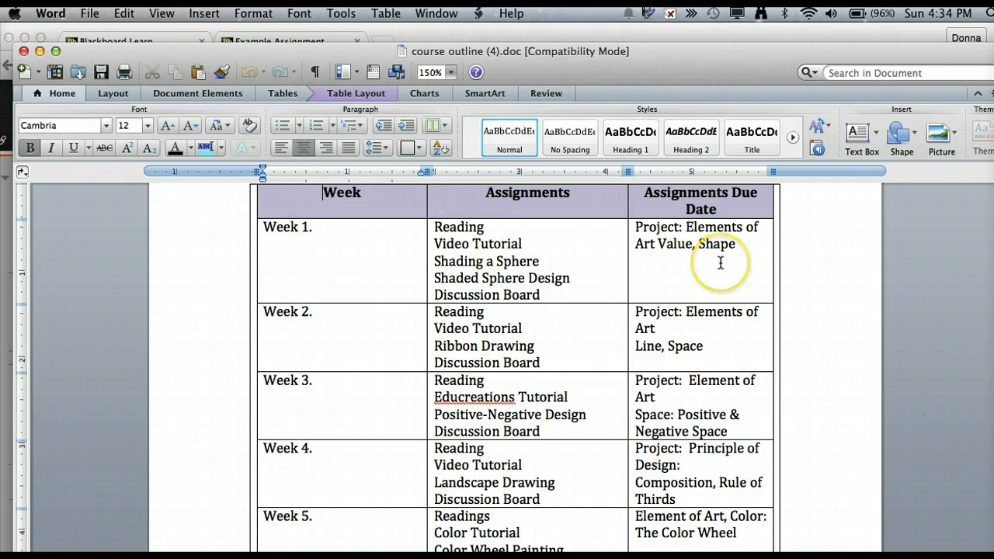
mouse_move(37, 51)
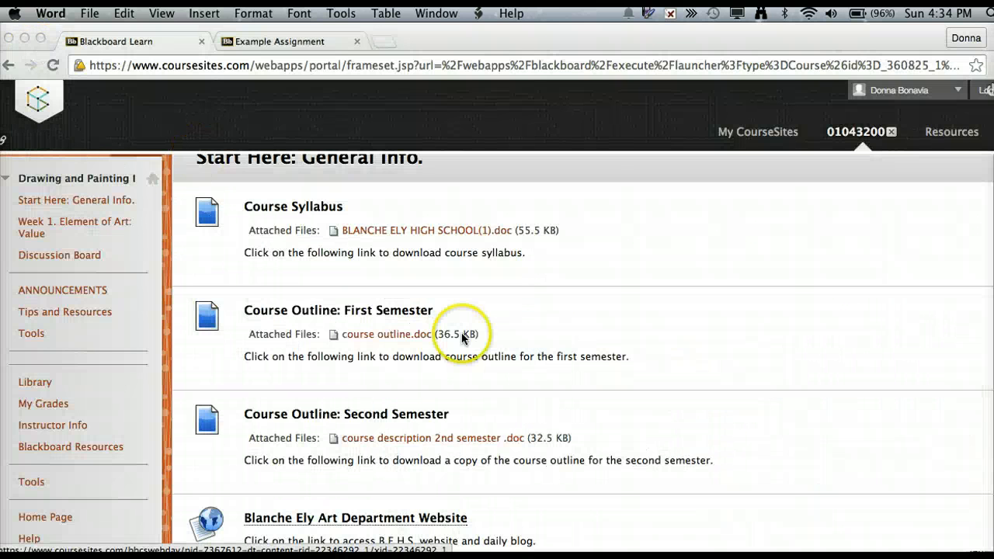
mouse_move(665, 324)
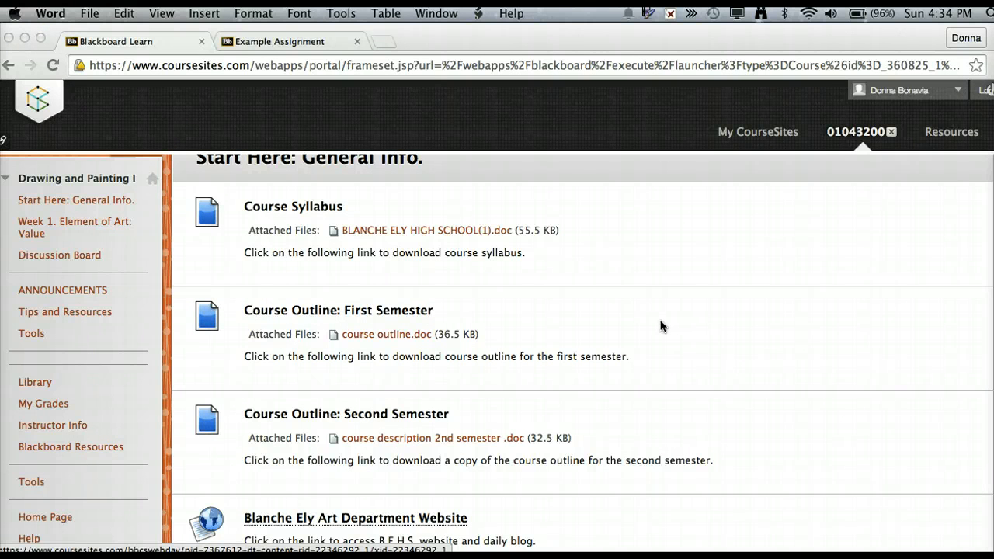
mouse_move(112, 225)
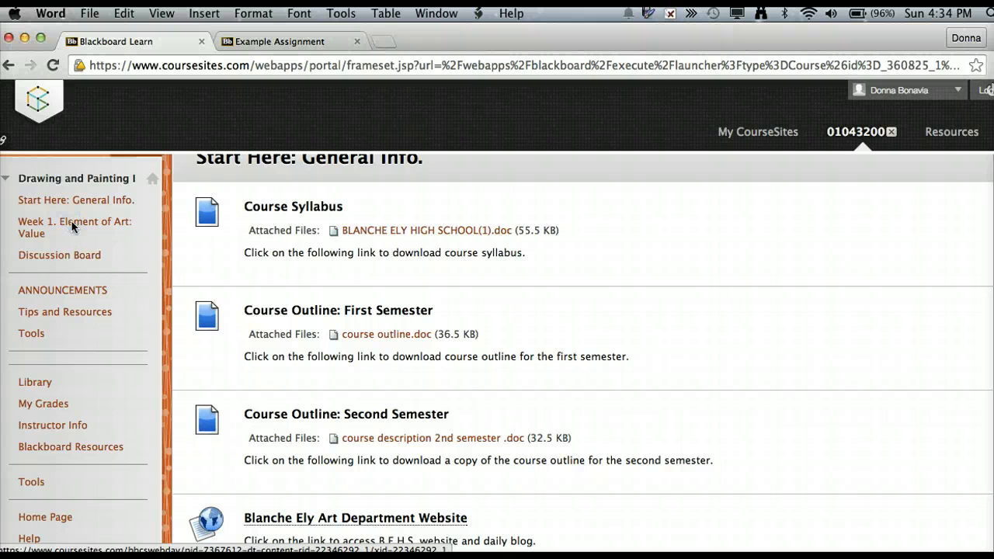
Back in the browser, select Week 1. Element of Art: Value from the course menu
click(75, 227)
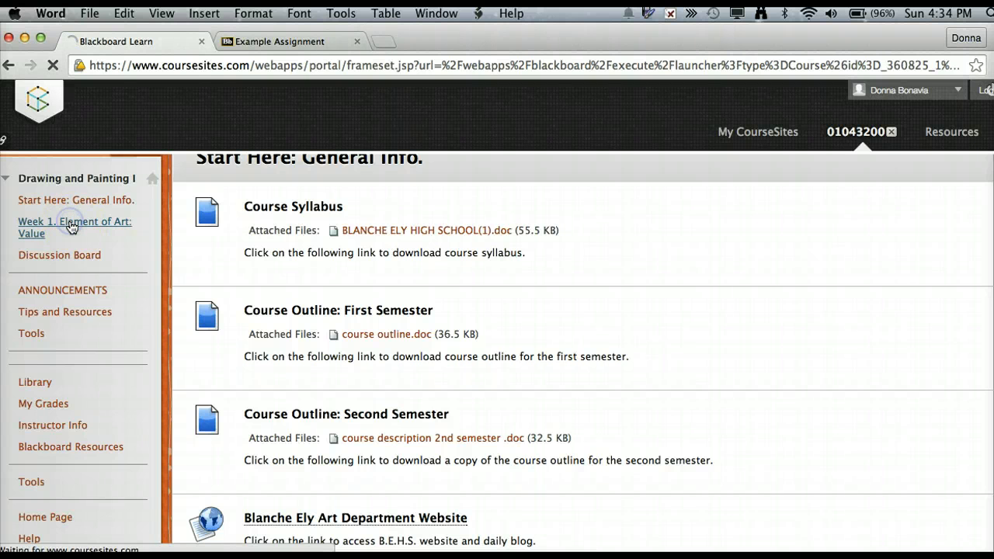
Load the Week 1 Value lesson and read through its activities, goals and Grayscale Drawing assignment
click(74, 227)
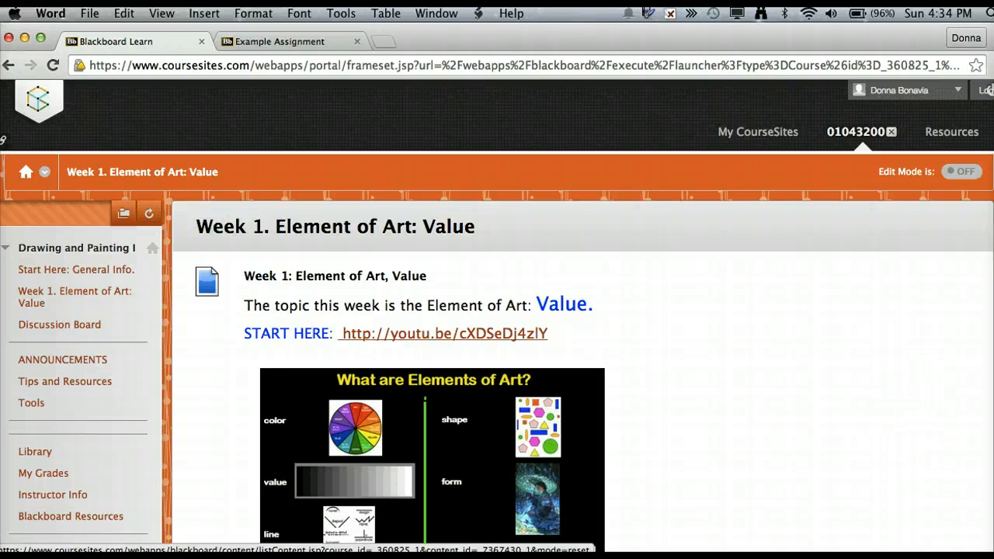
scroll(down, 3)
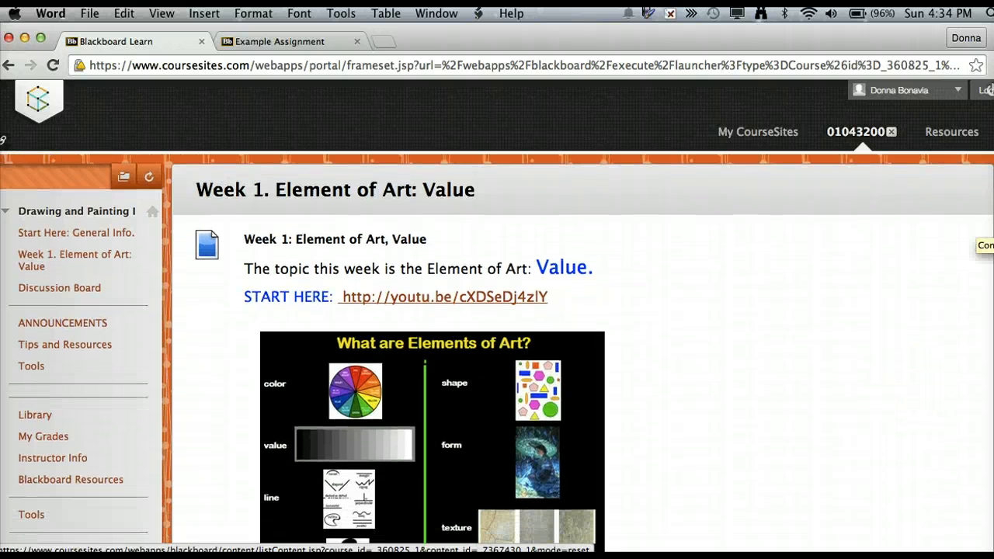
scroll(down, 3)
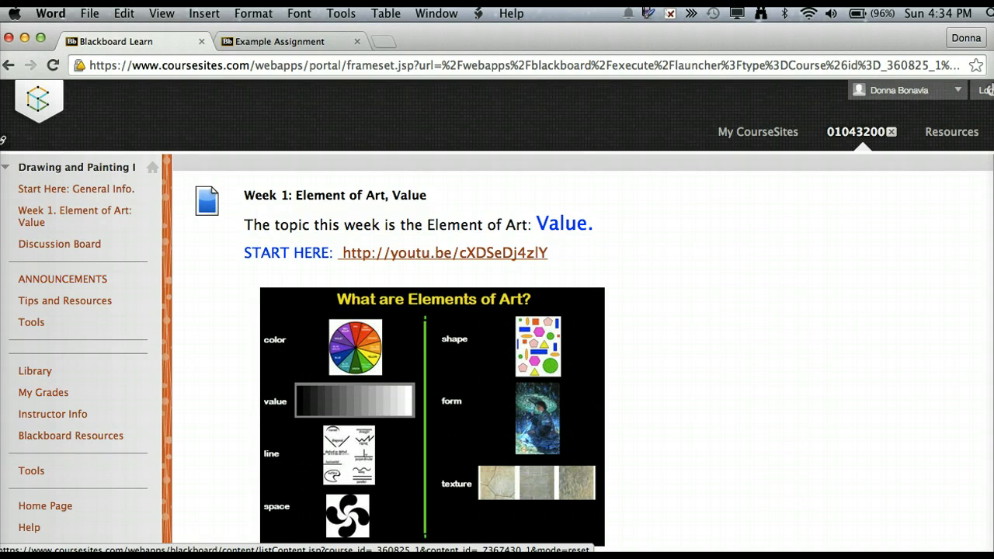
scroll(down, 3)
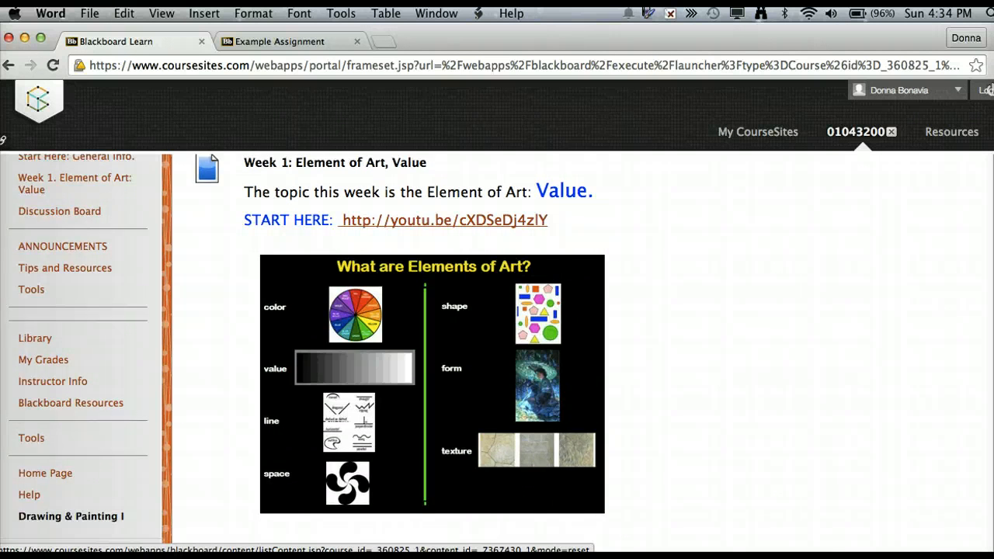
scroll(down, 3)
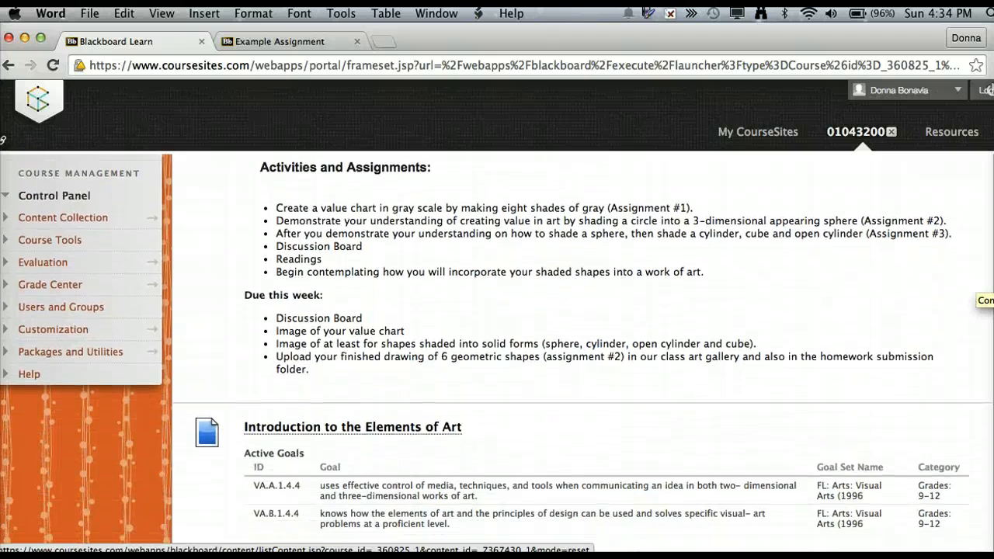
scroll(down, 3)
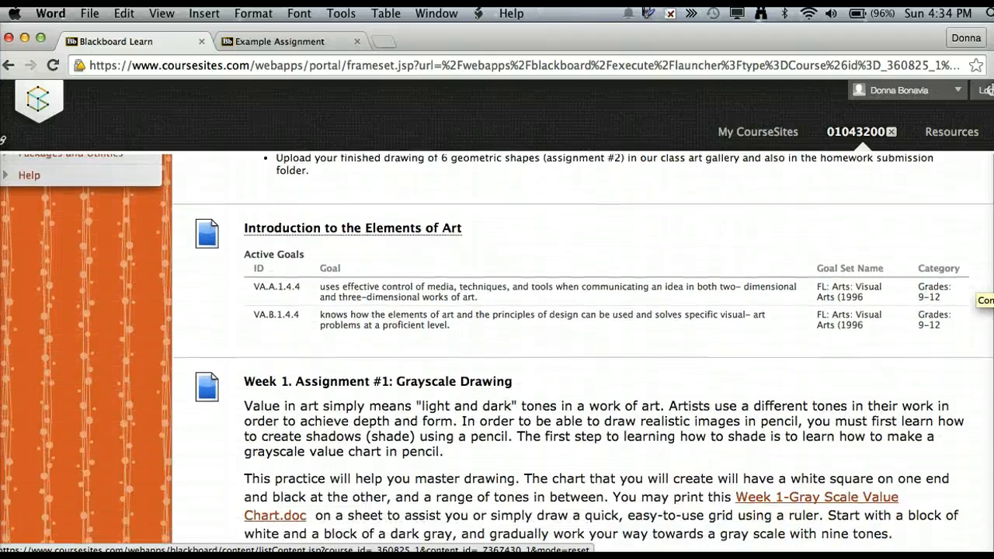
scroll(down, 3)
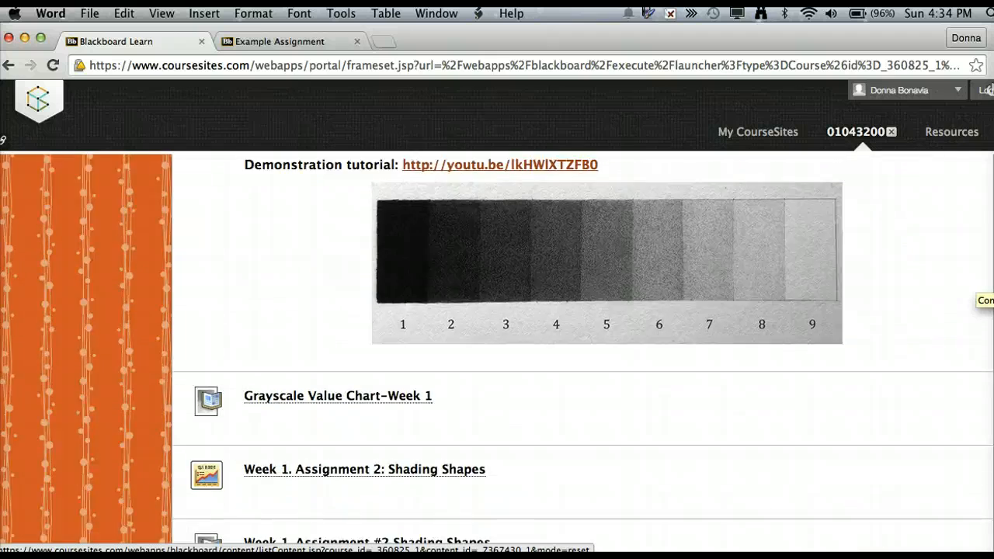
scroll(down, 3)
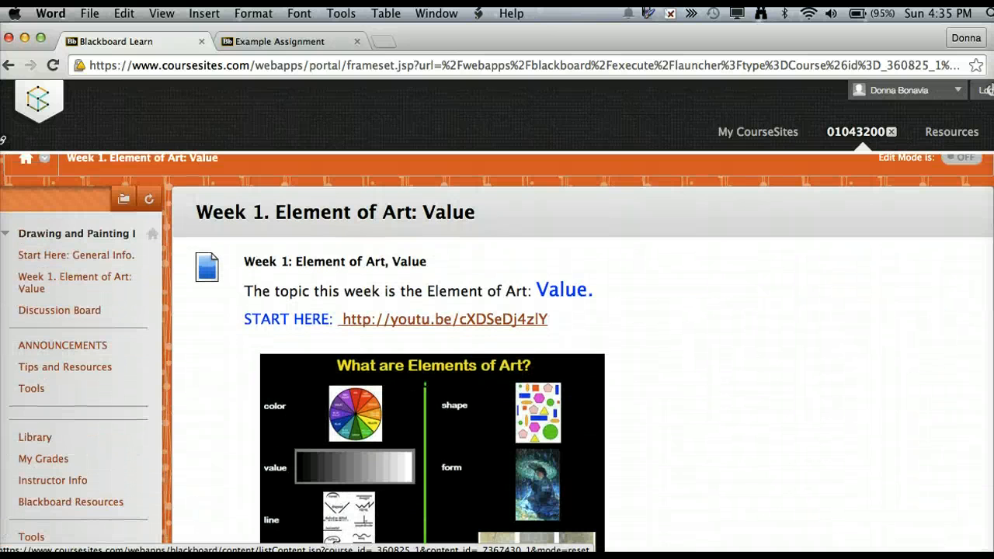
mouse_move(506, 277)
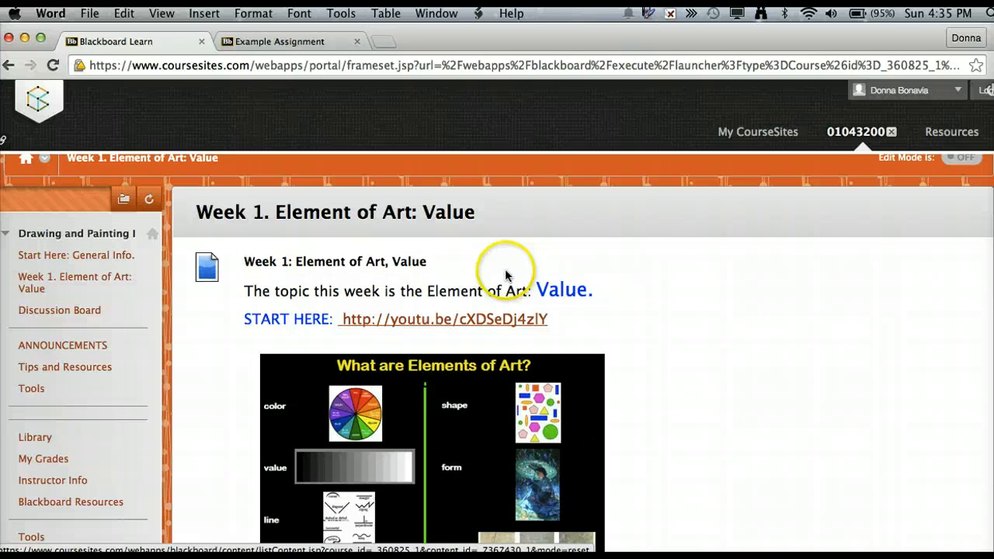
mouse_move(245, 309)
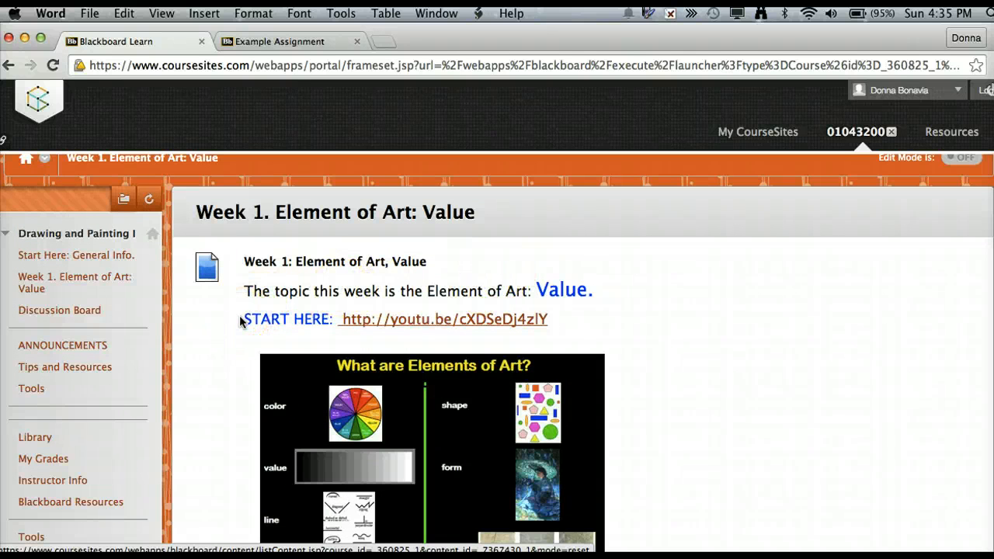
mouse_move(380, 326)
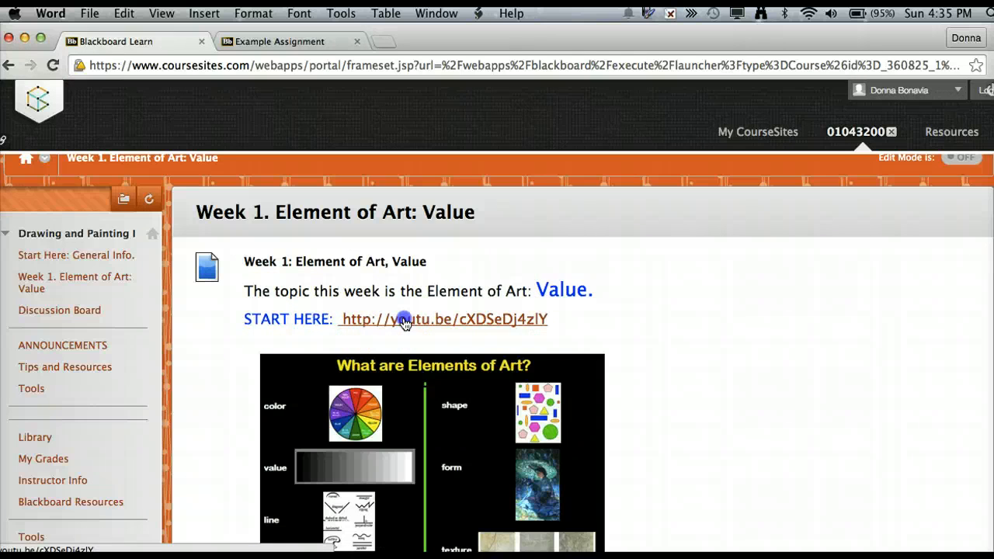
Play the START HERE intro to painting & drawing I YouTube video briefly, then close it
click(404, 320)
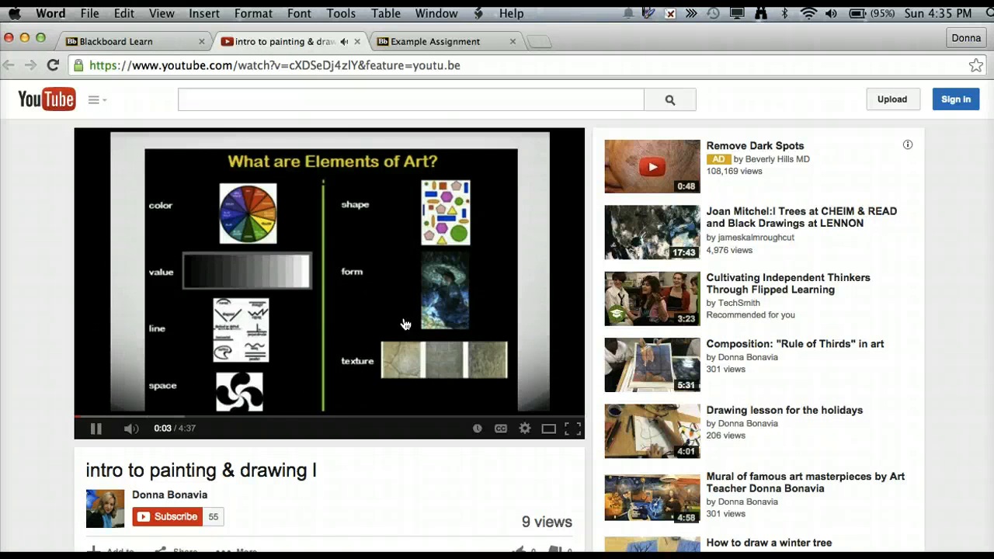
click(97, 429)
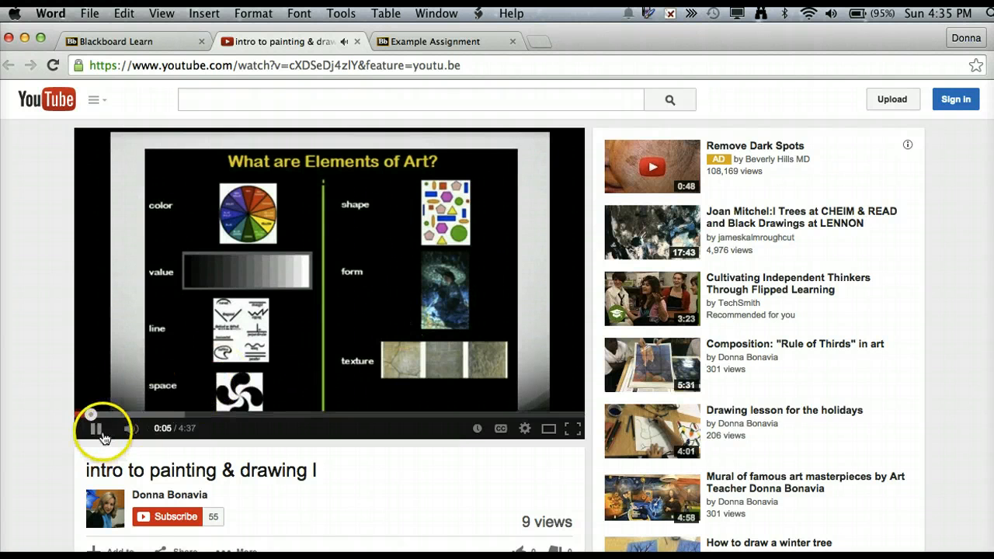
click(96, 428)
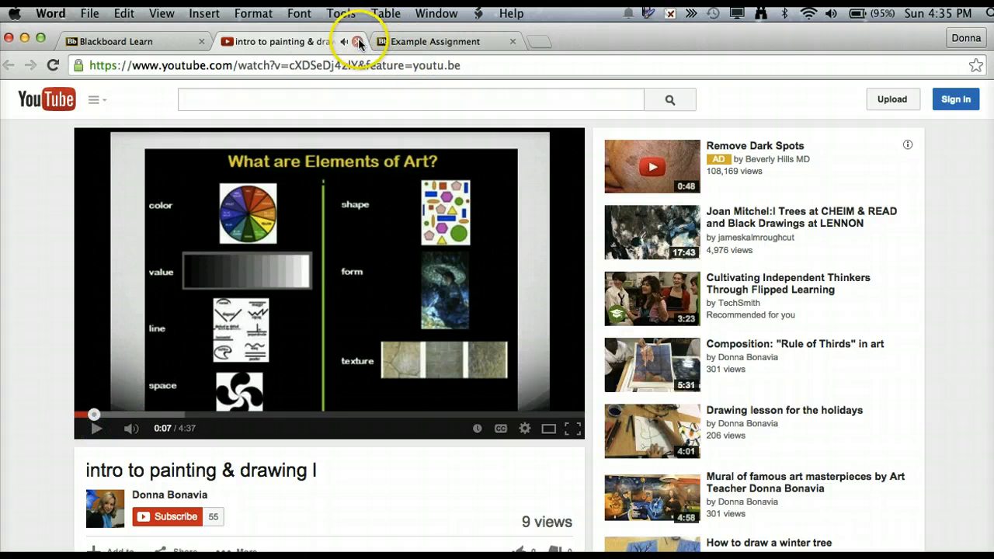
click(357, 40)
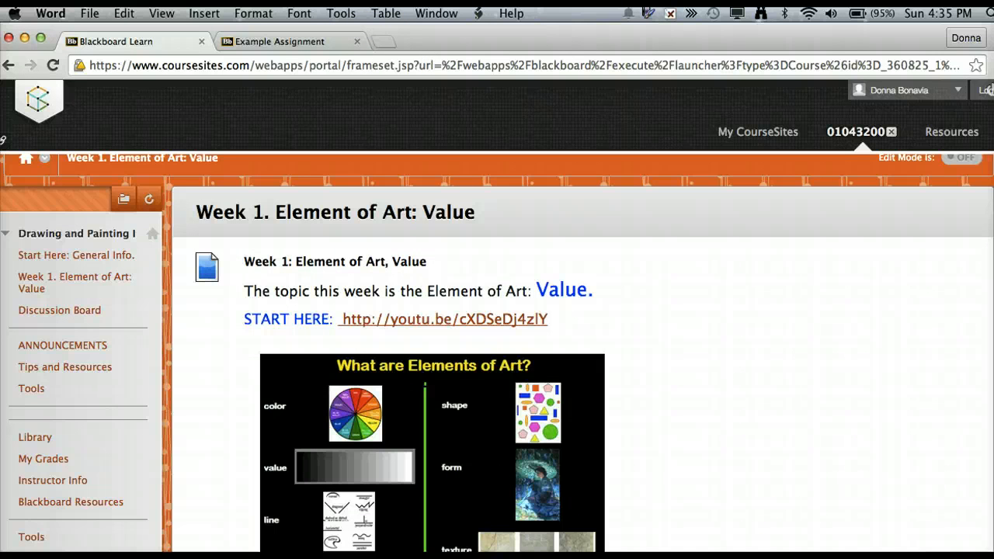
Read down the Week 1 lesson page to the Introduction to the Elements of Art link
scroll(down, 3)
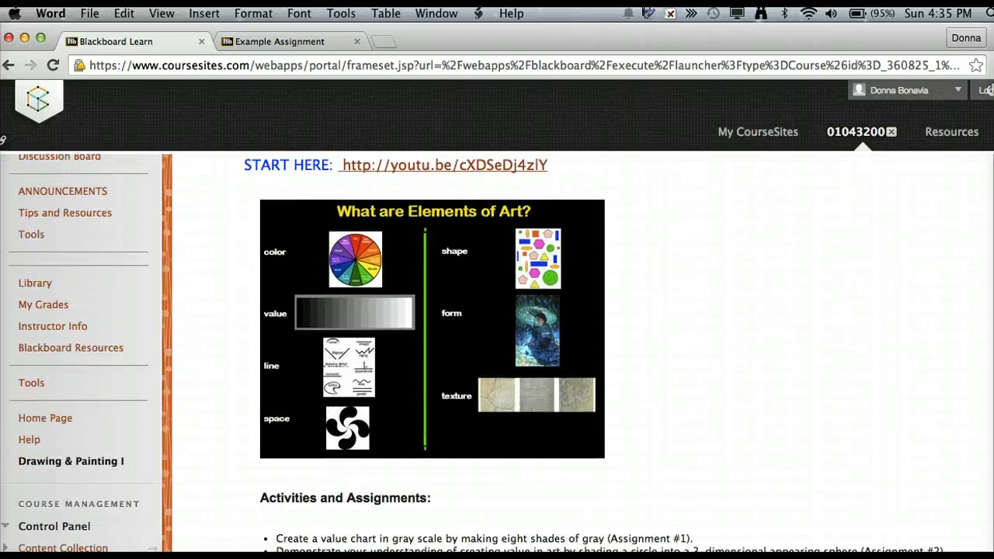
scroll(up, 3)
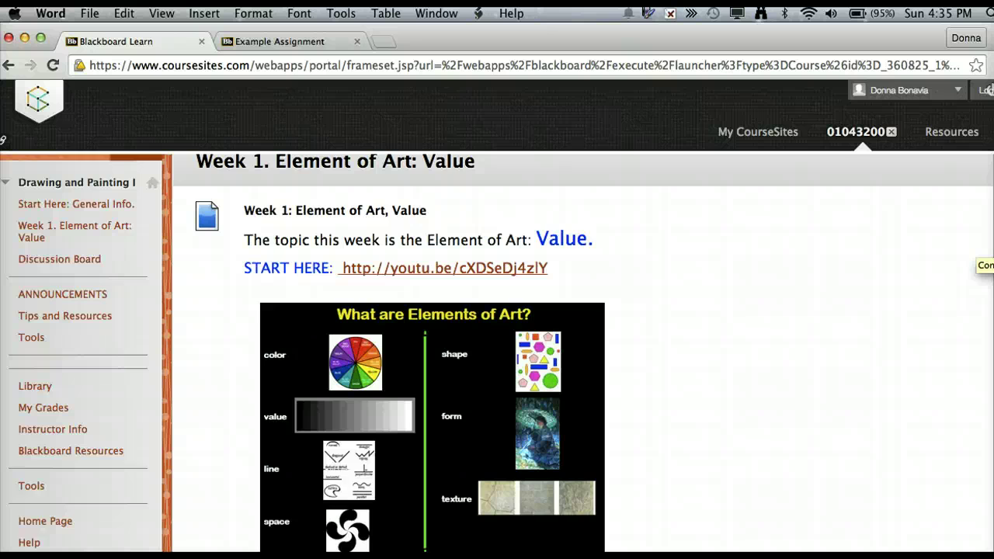
scroll(down, 3)
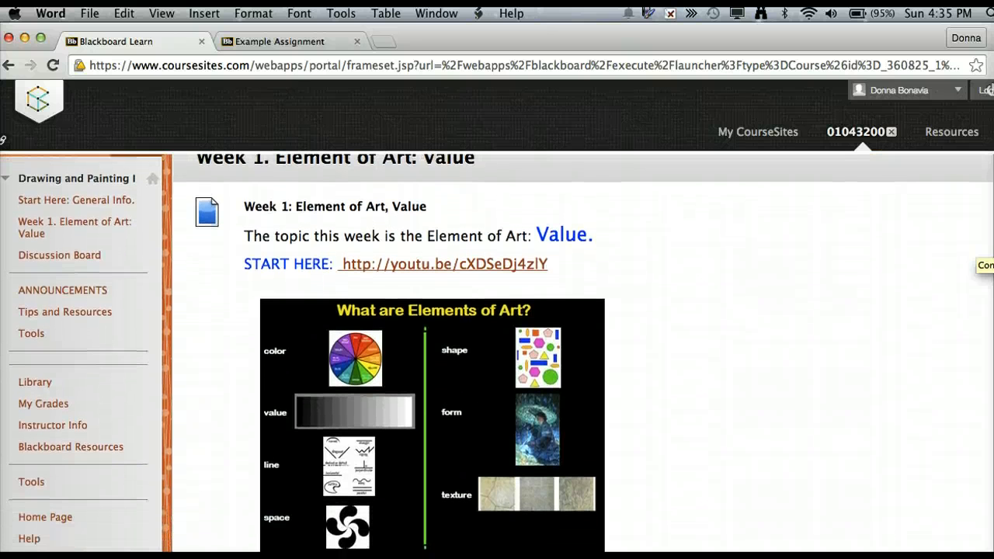
scroll(down, 3)
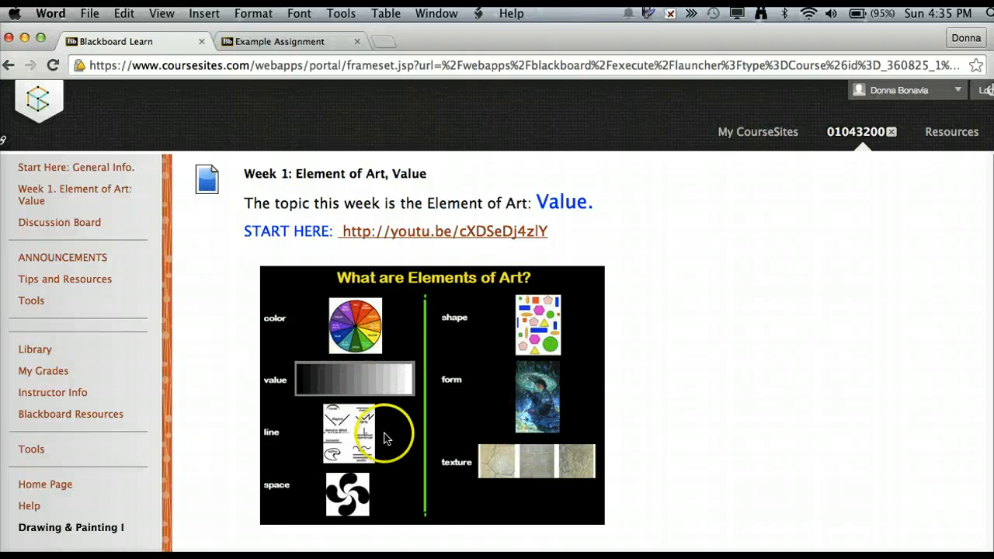
mouse_move(490, 246)
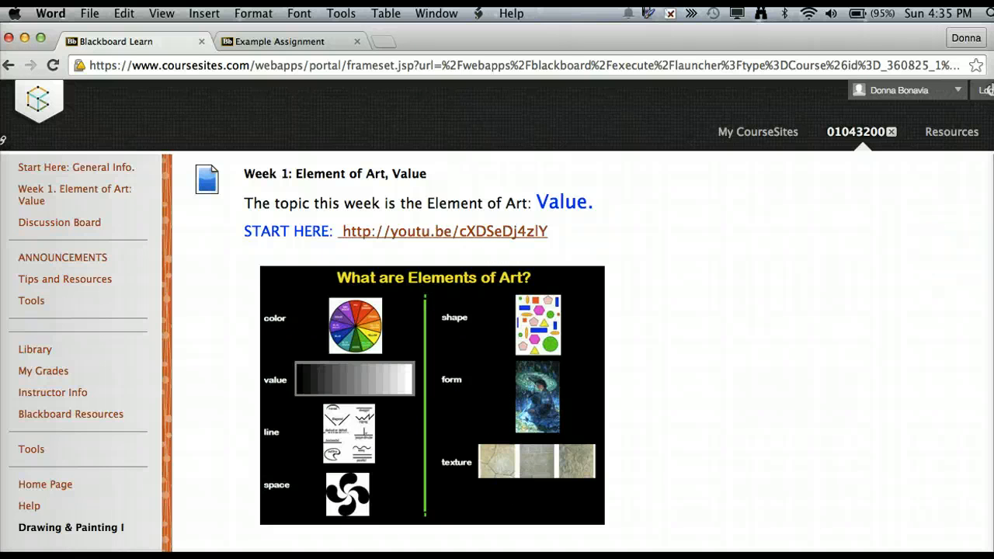
scroll(down, 3)
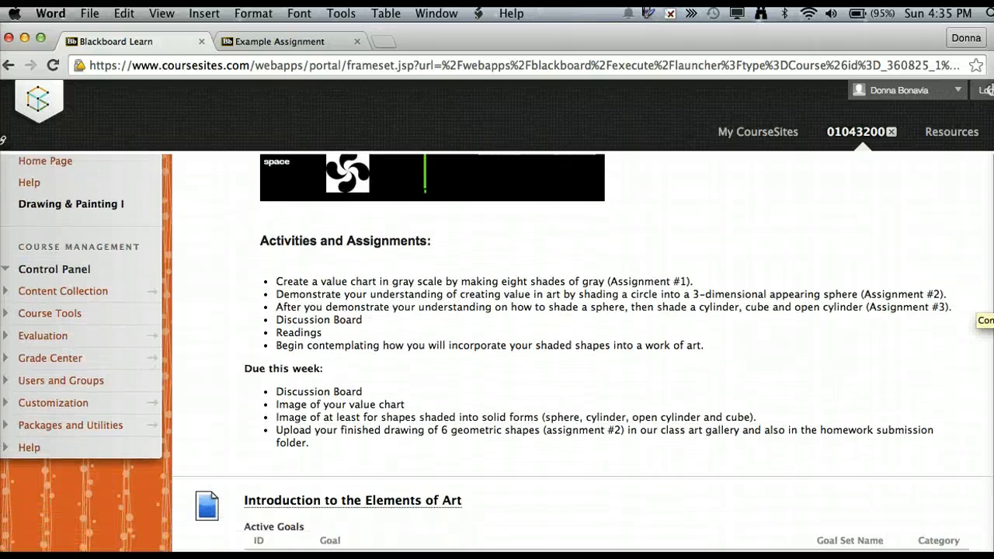
scroll(down, 3)
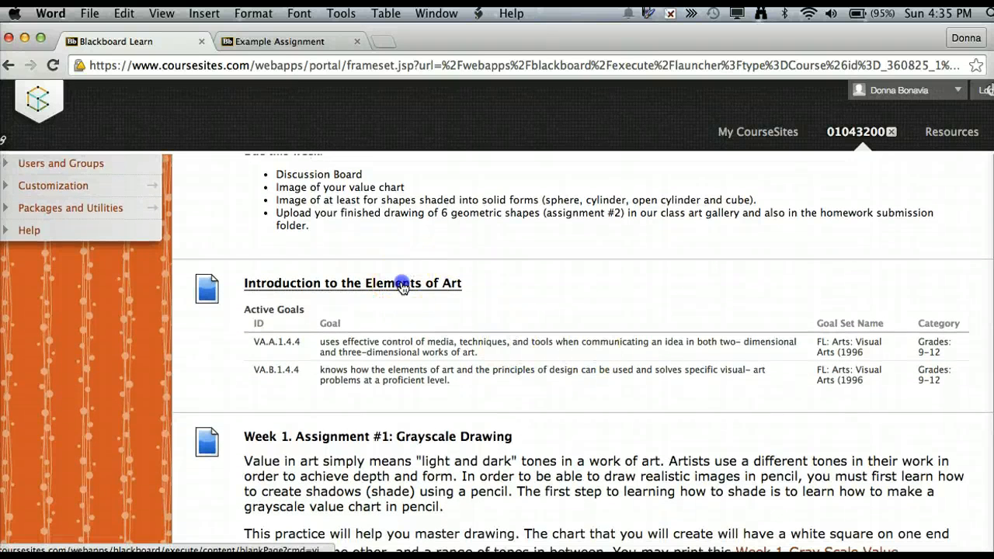
View the Introduction to the Elements of Art page with its elements chart and text
click(351, 283)
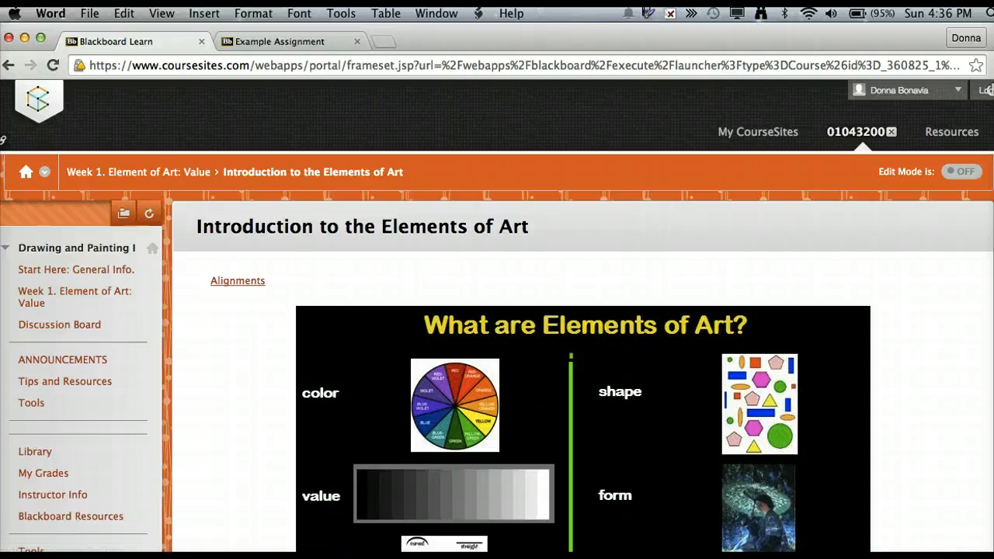
scroll(down, 3)
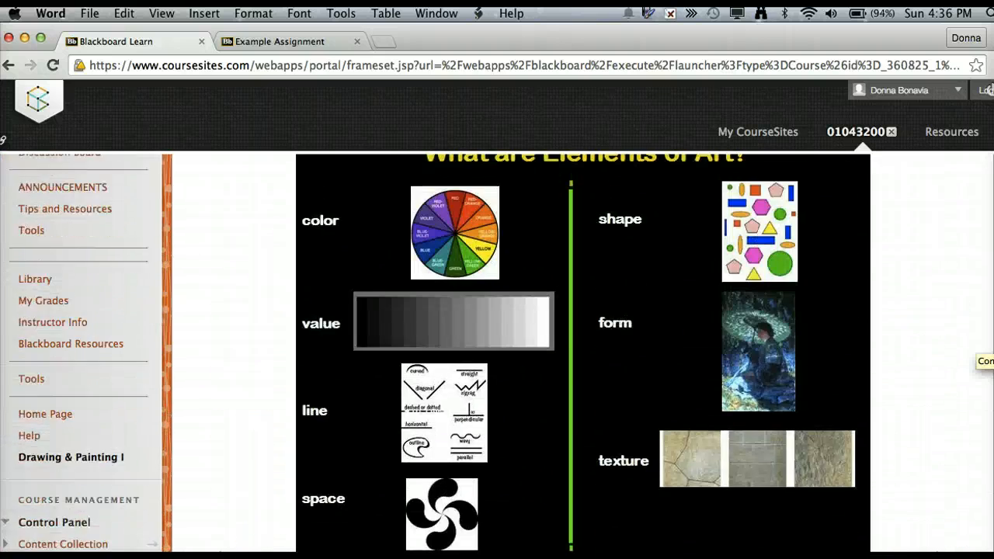
scroll(down, 3)
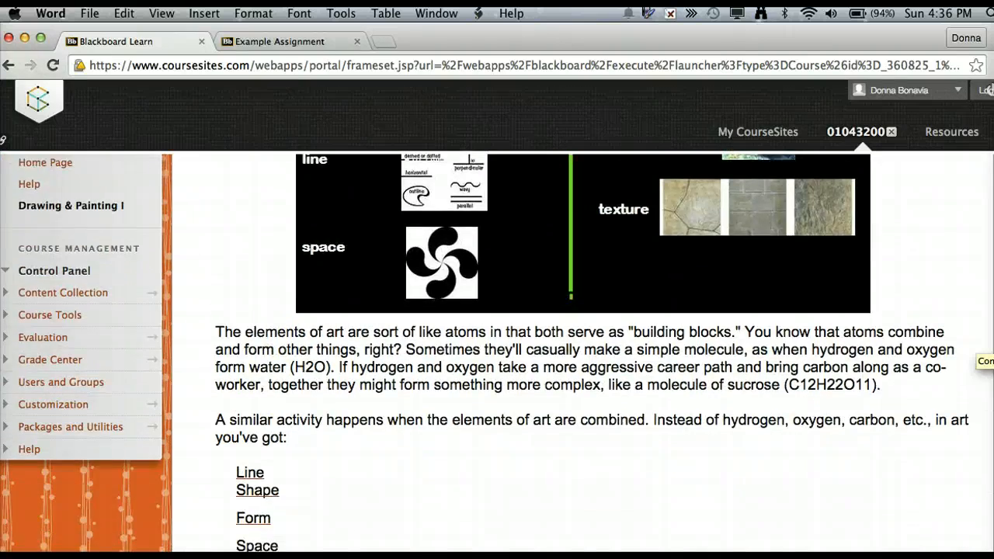
scroll(down, 3)
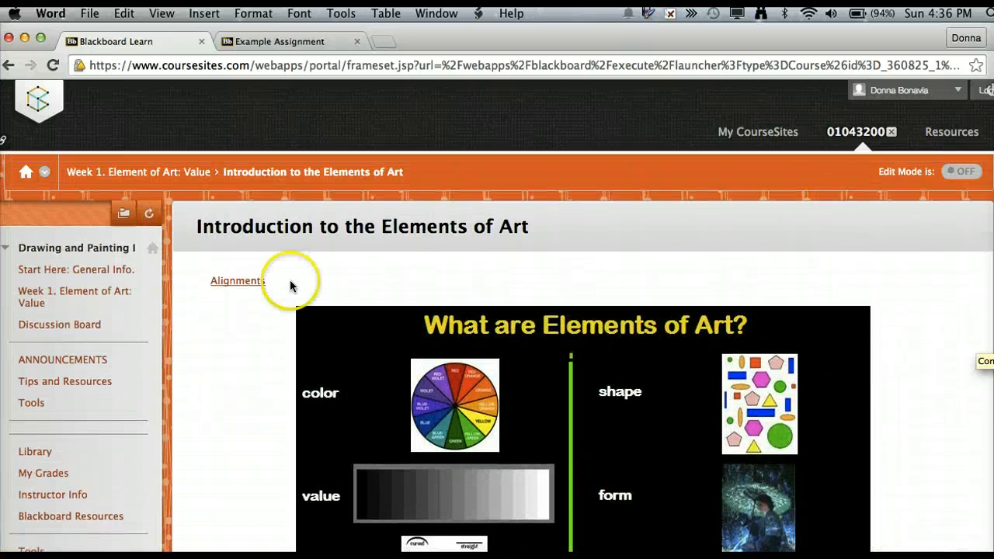
Return to Week 1 and view the Design-Rubric.jpg attached to the Grayscale Drawing assignment
click(236, 279)
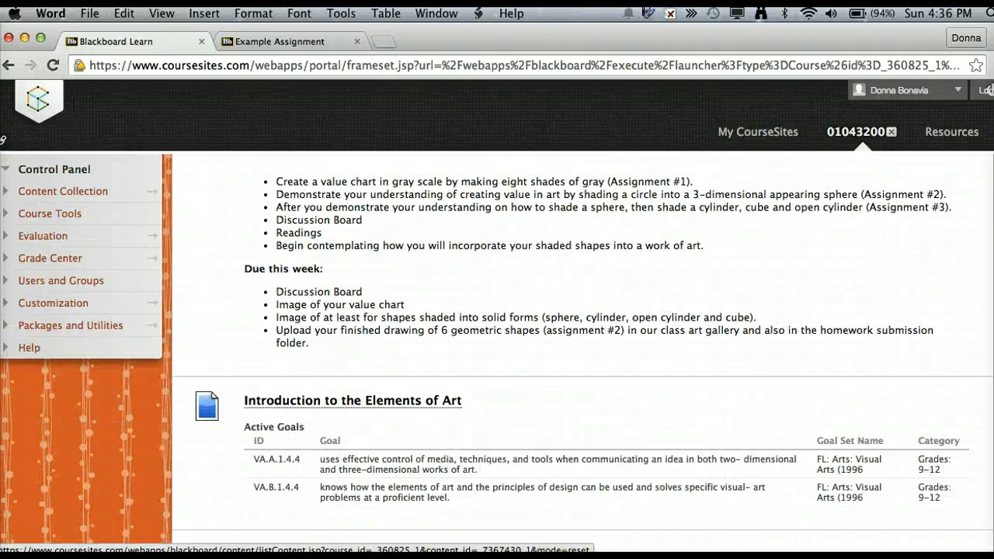
scroll(down, 3)
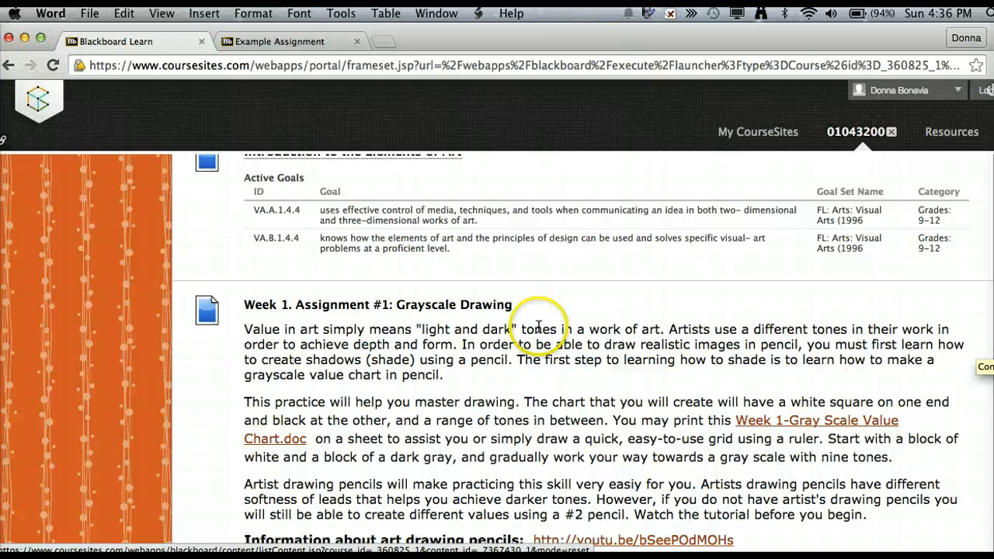
mouse_move(416, 314)
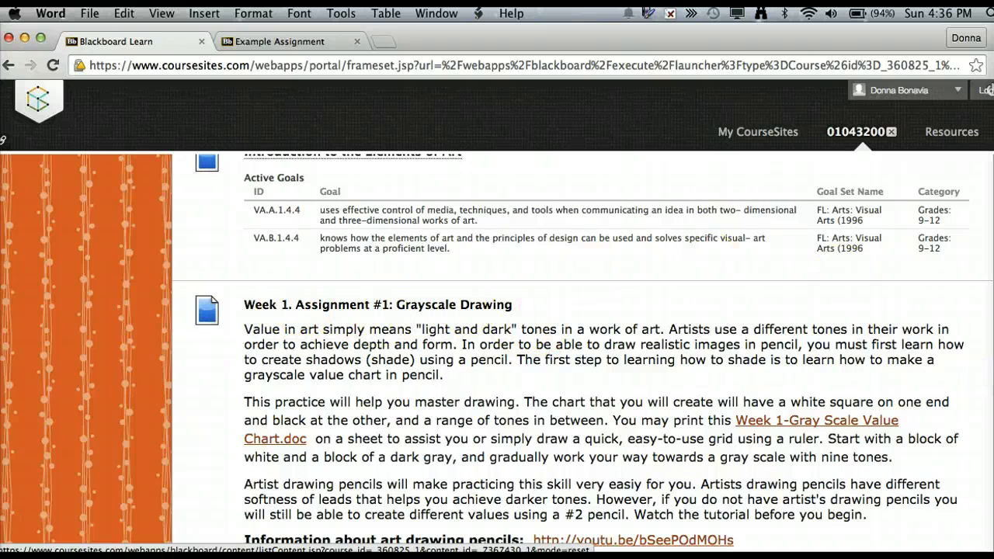
scroll(down, 3)
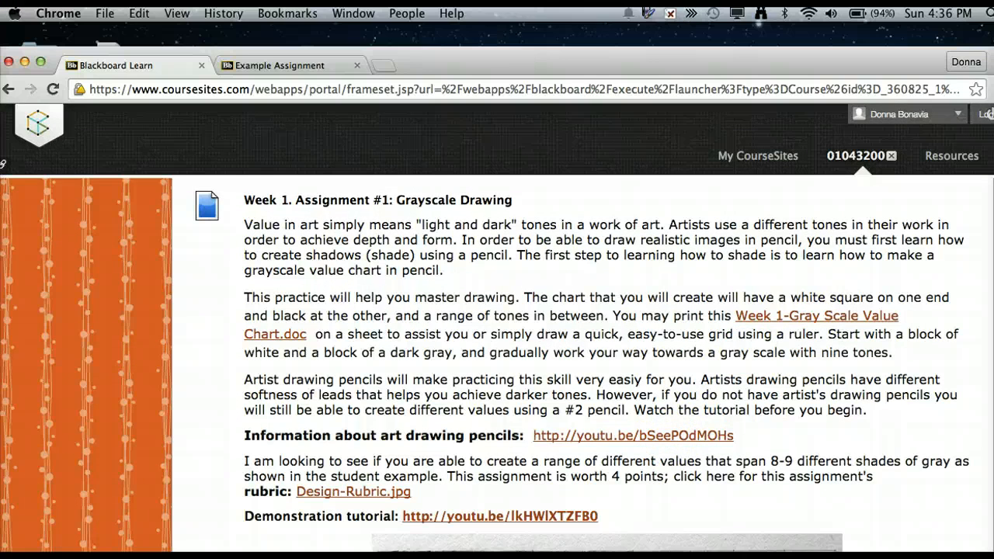
scroll(down, 3)
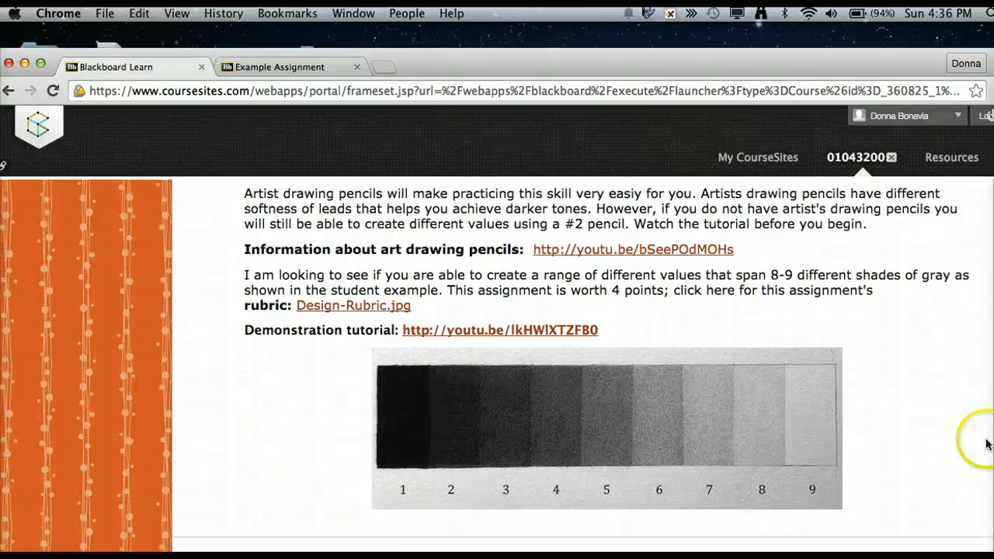
click(354, 304)
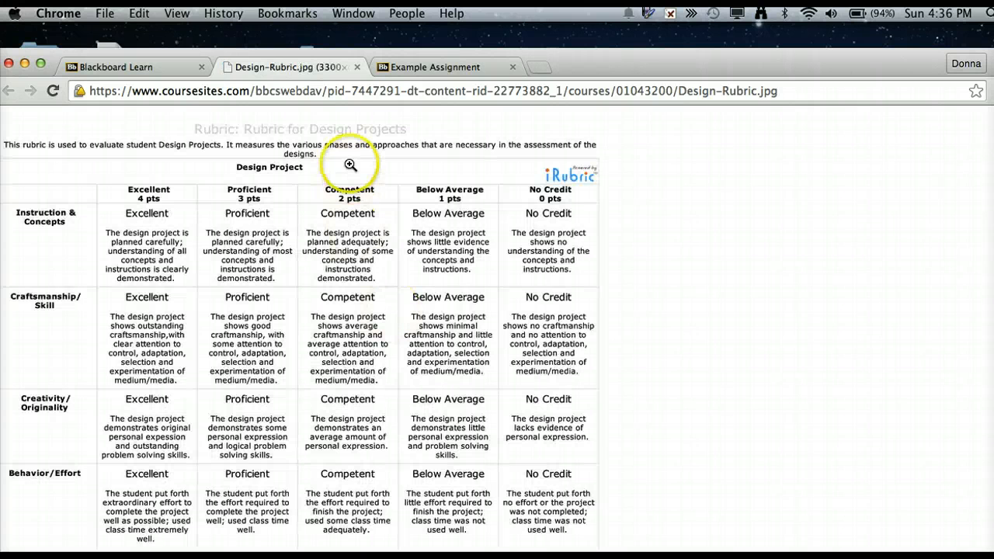
Enlarge the rubric image, then continue down the Week 1 list past the grayscale value chart
click(357, 66)
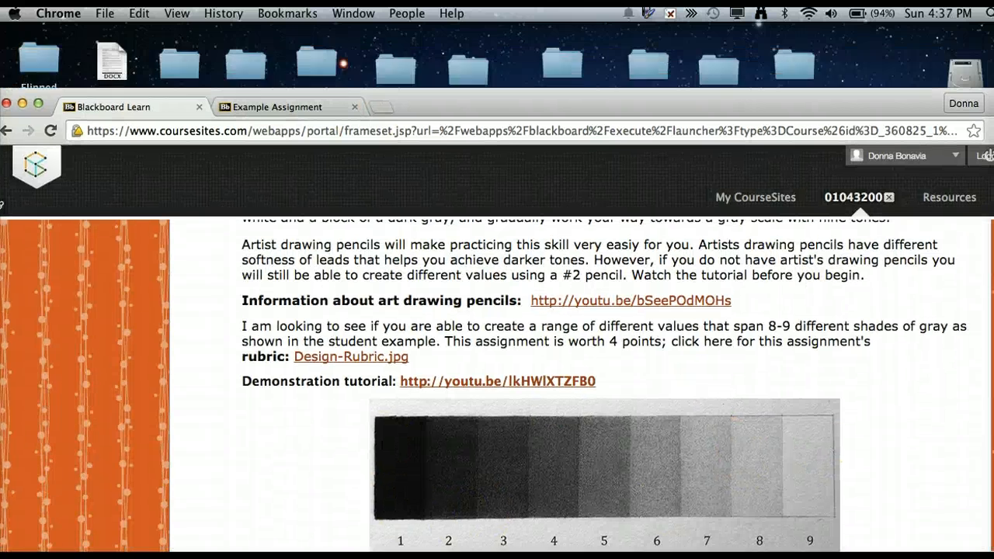
scroll(down, 3)
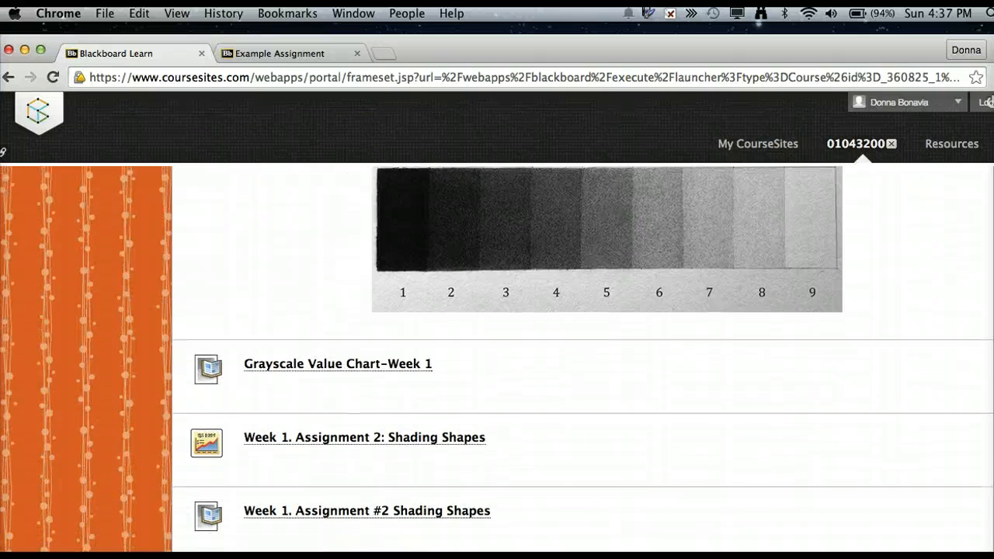
scroll(down, 3)
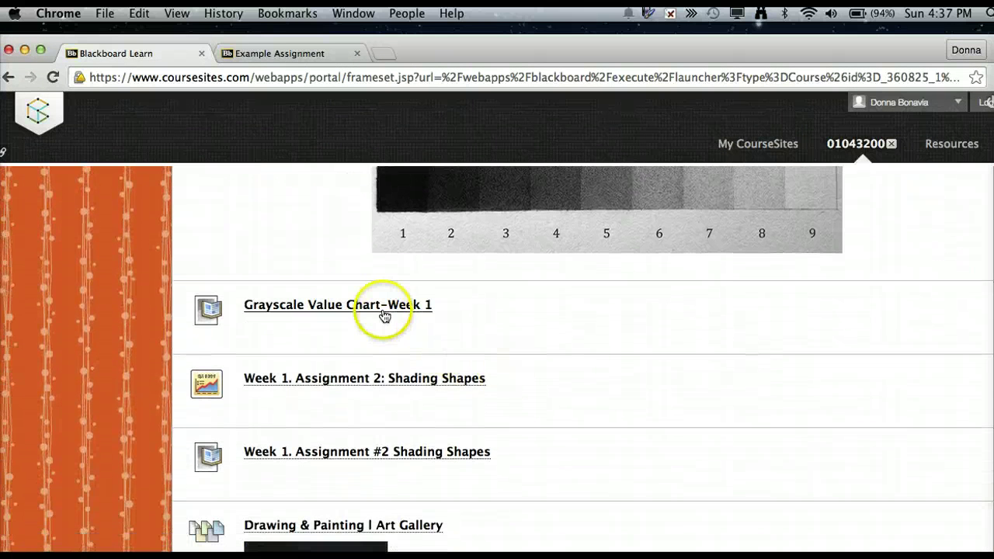
mouse_move(402, 386)
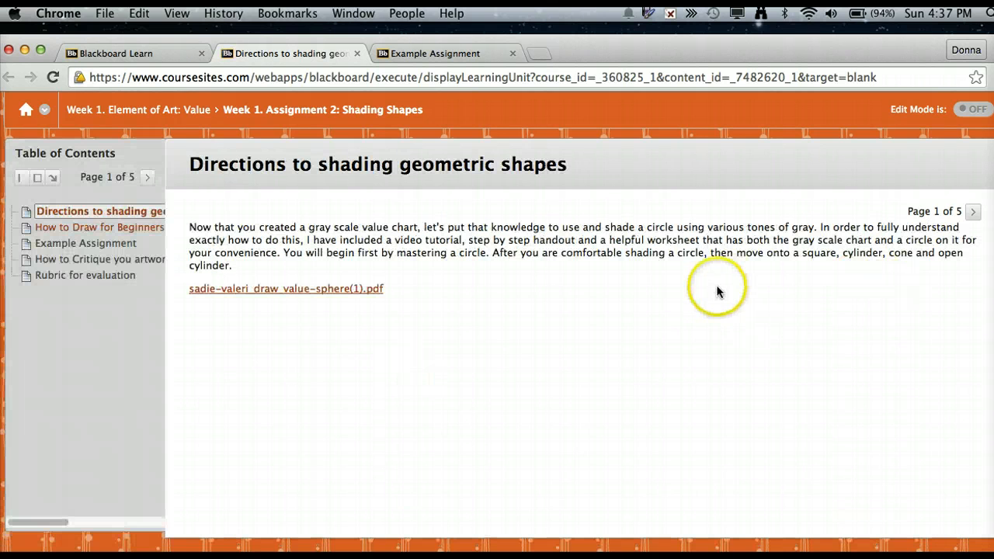
mouse_move(257, 236)
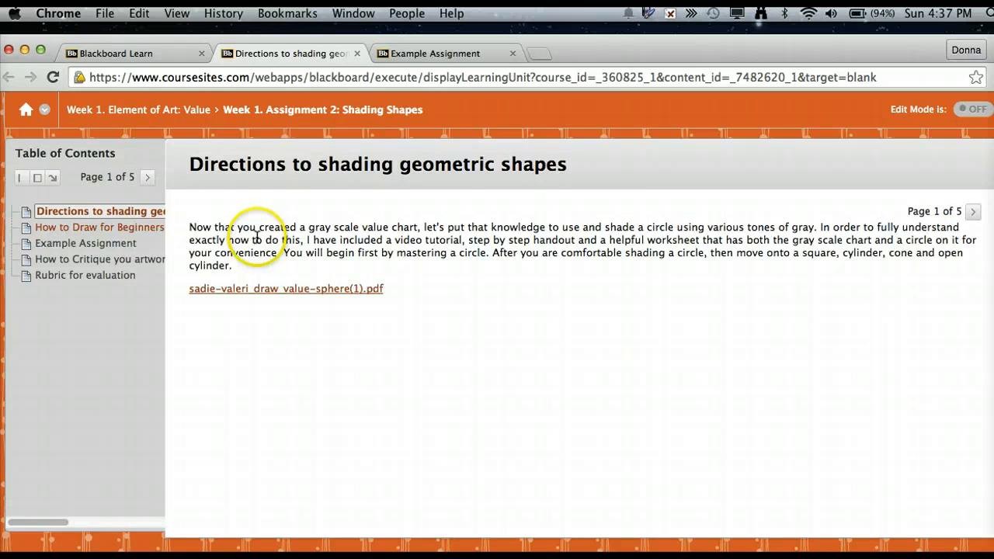
mouse_move(270, 292)
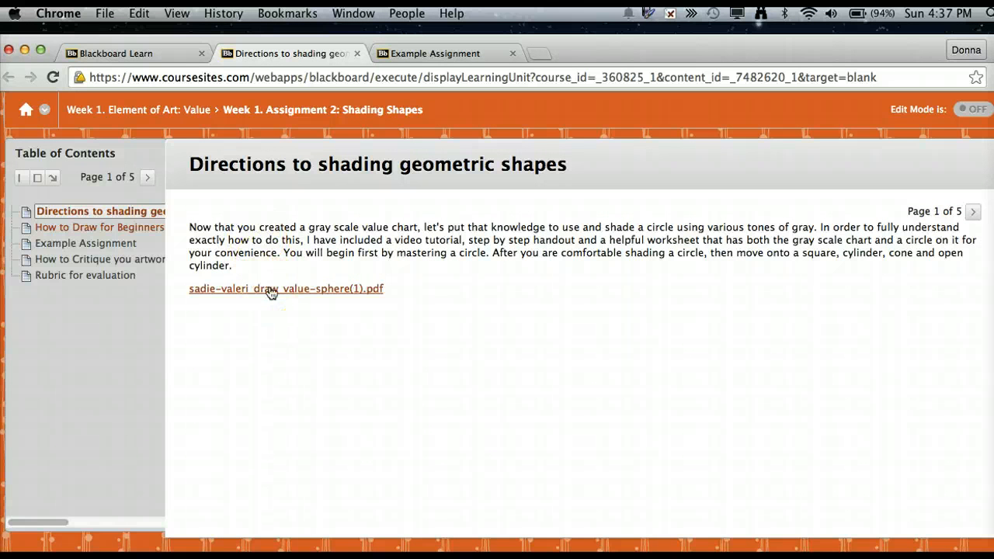
Page through the Shading Shapes unit: How to Draw for Beginners, Example Assignment, How to Critique, Rubric
click(286, 287)
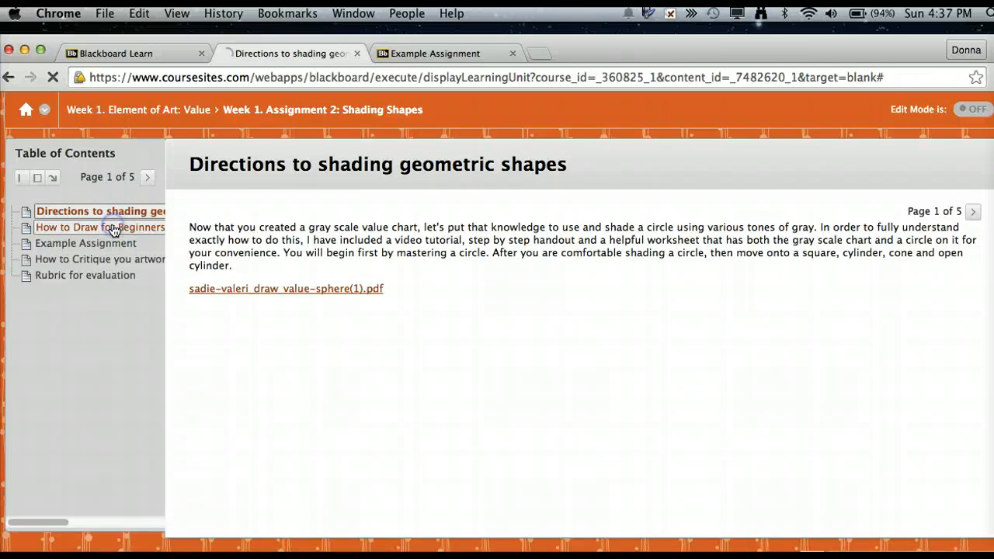
click(99, 227)
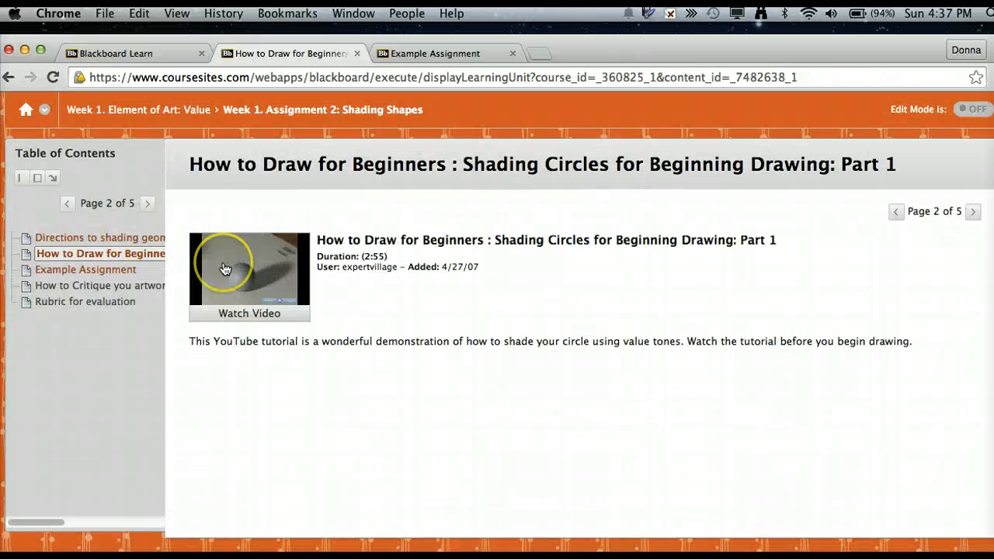
mouse_move(152, 279)
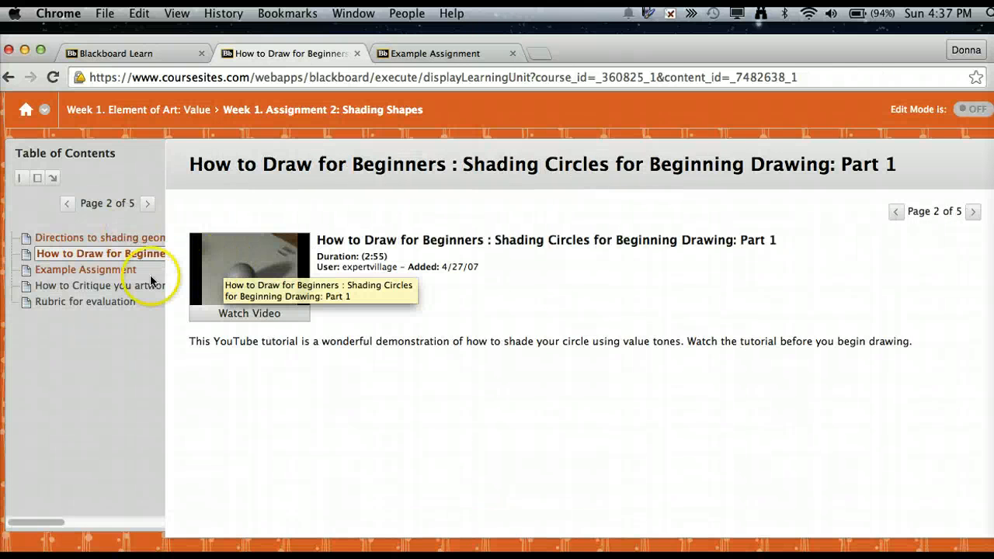
mouse_move(105, 277)
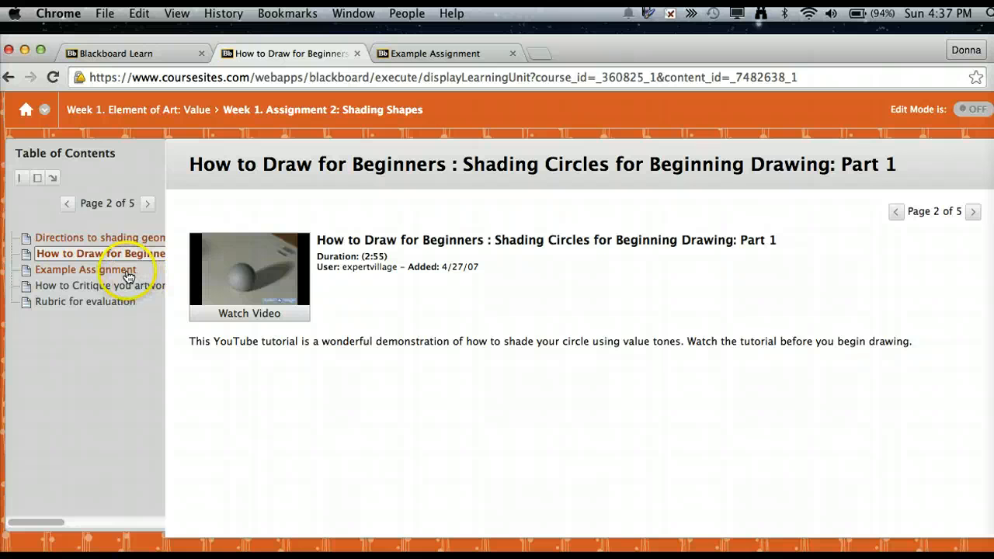
click(85, 270)
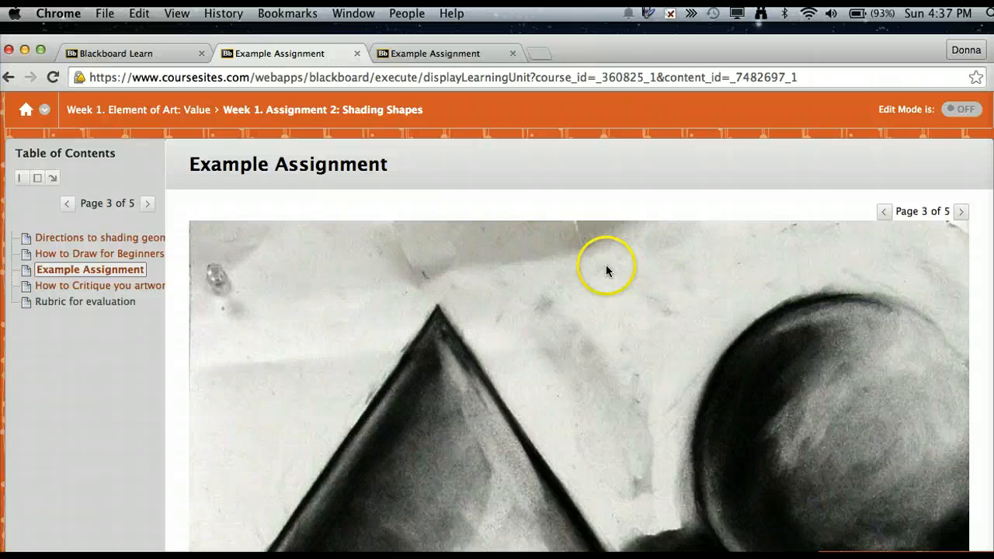
mouse_move(152, 292)
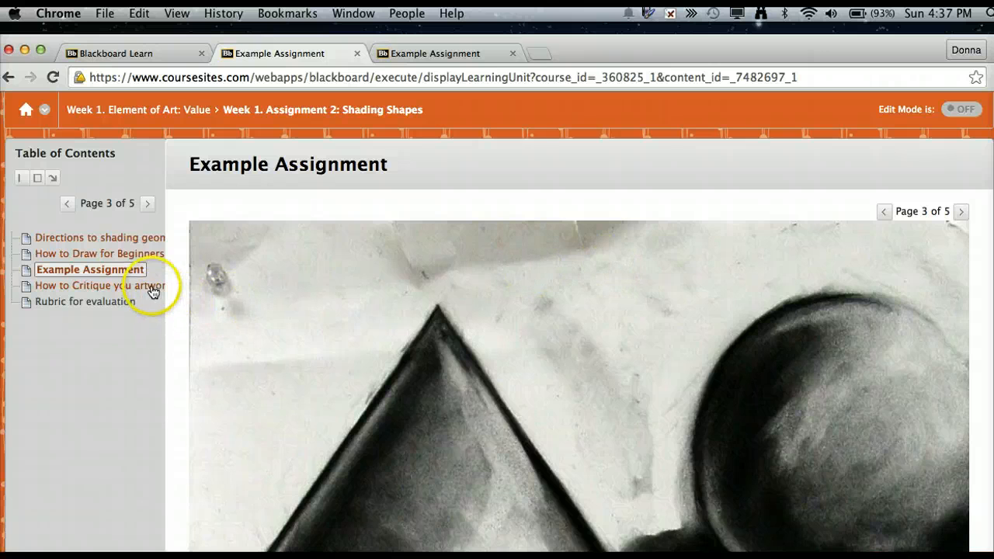
click(99, 286)
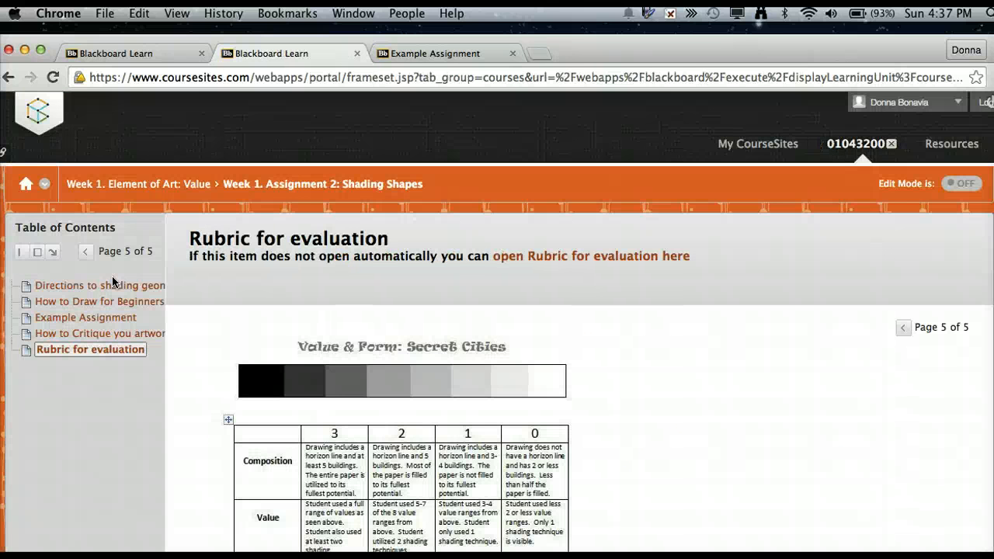
mouse_move(132, 100)
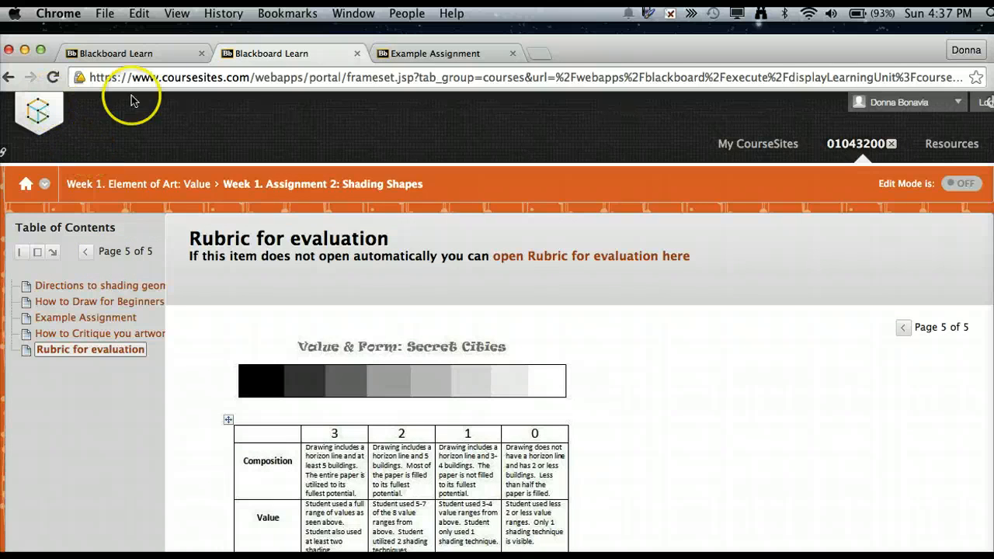
Close the rubric and Example Assignment tabs, returning to the course page for the Art Gallery wiki
click(358, 52)
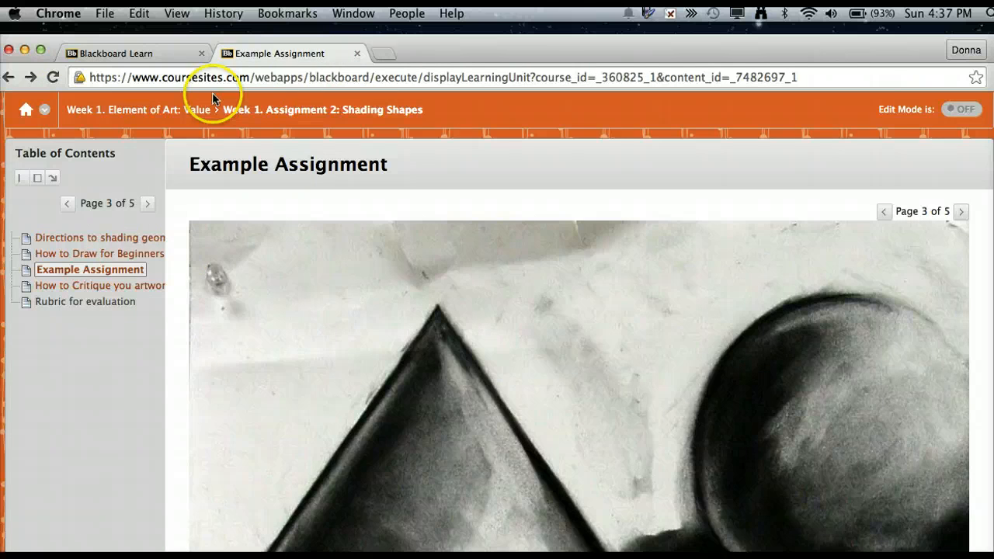
click(359, 53)
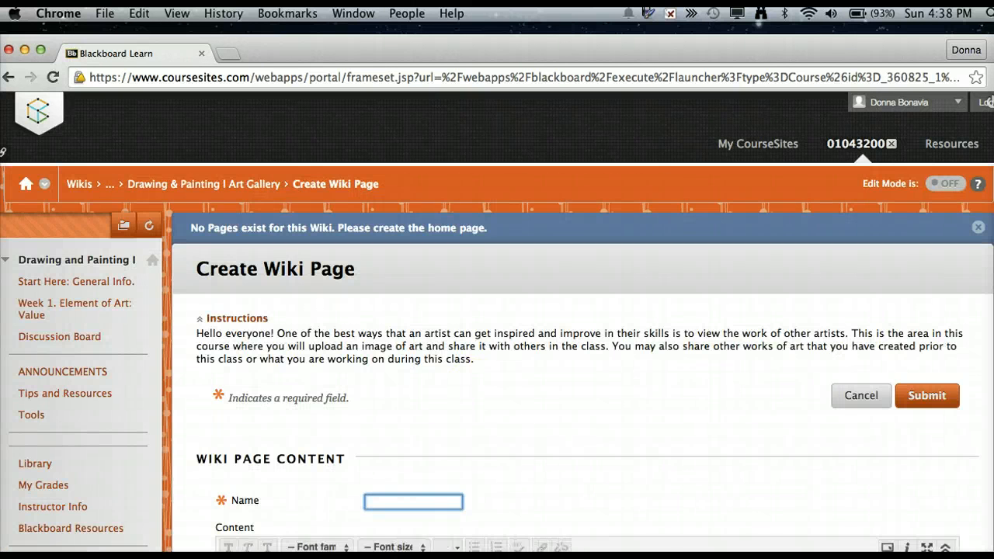
scroll(down, 3)
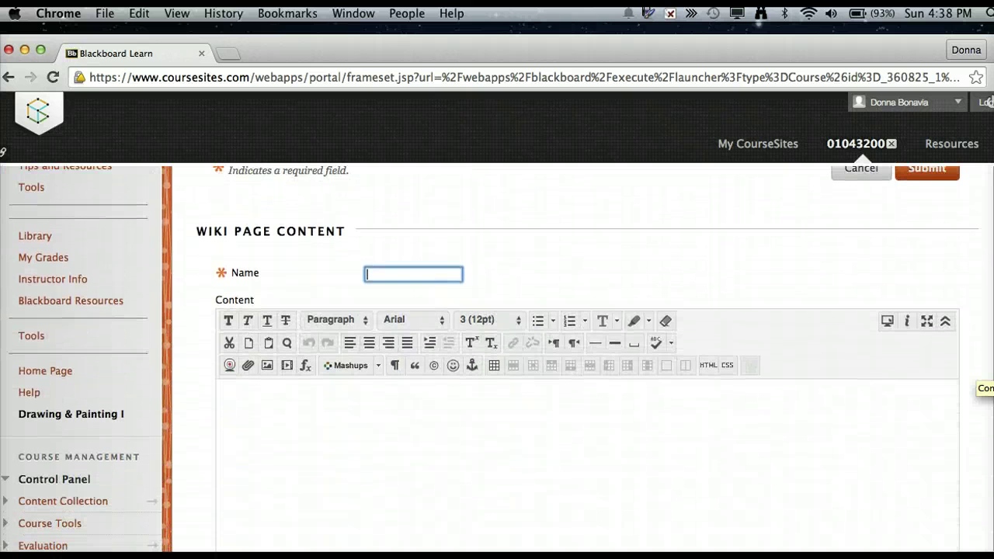
scroll(up, 3)
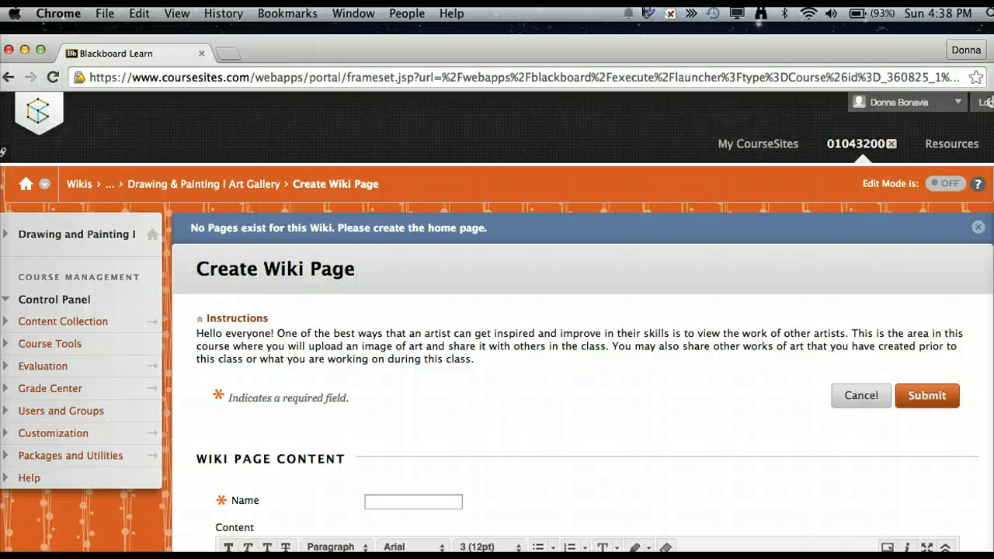
mouse_move(535, 326)
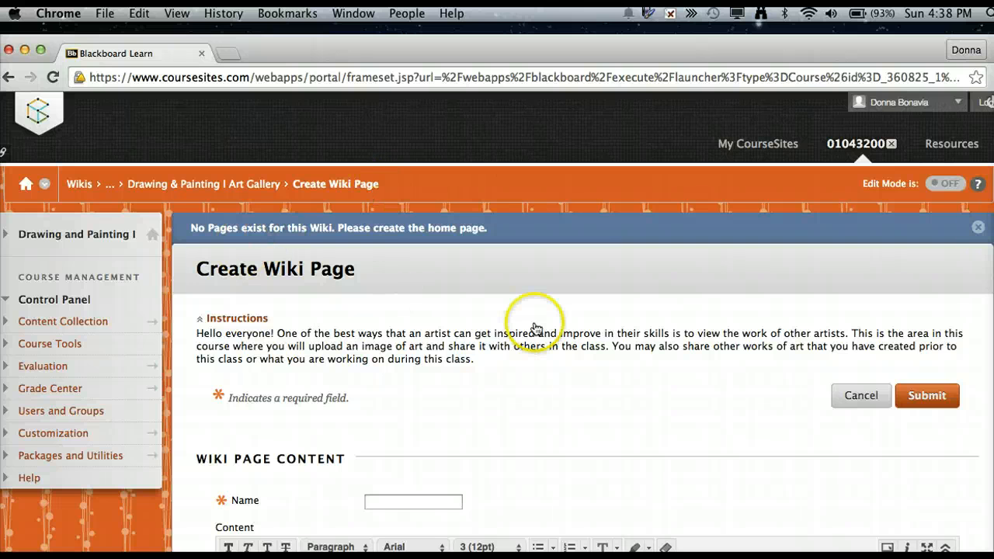
mouse_move(345, 302)
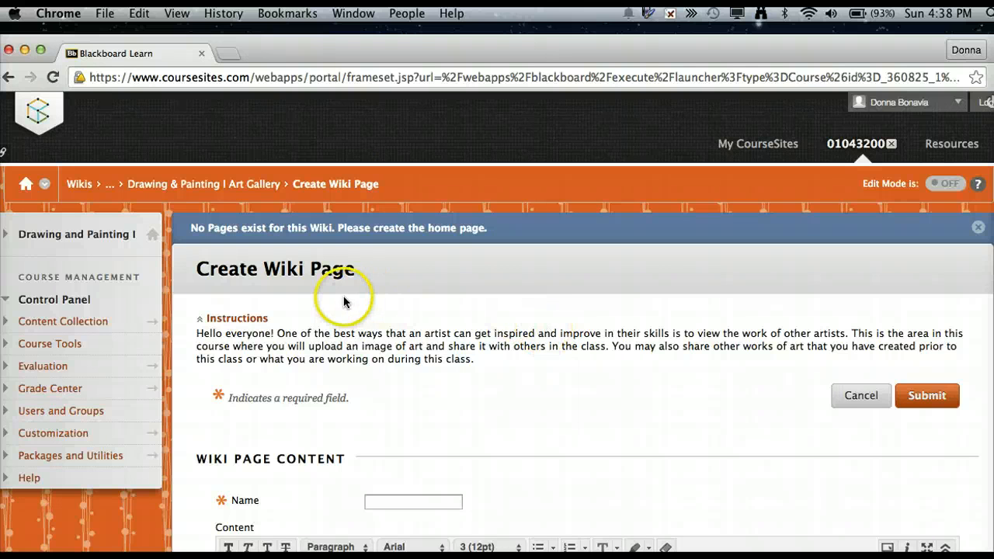
mouse_move(345, 301)
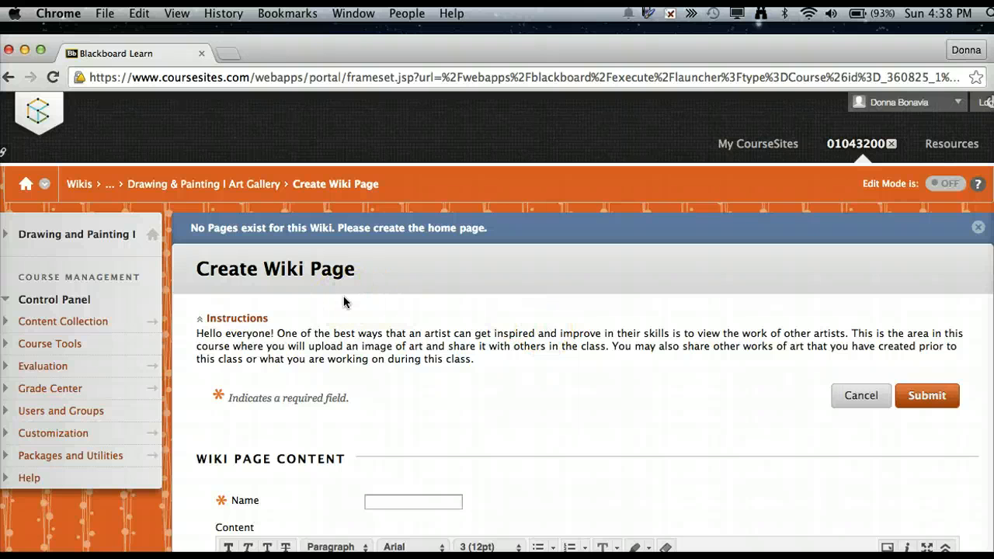
mouse_move(795, 340)
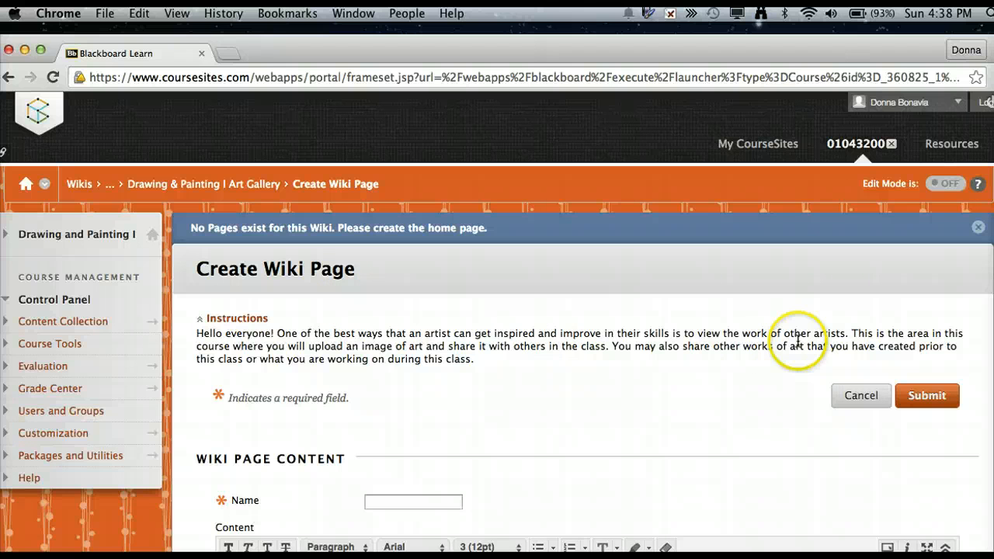
mouse_move(795, 342)
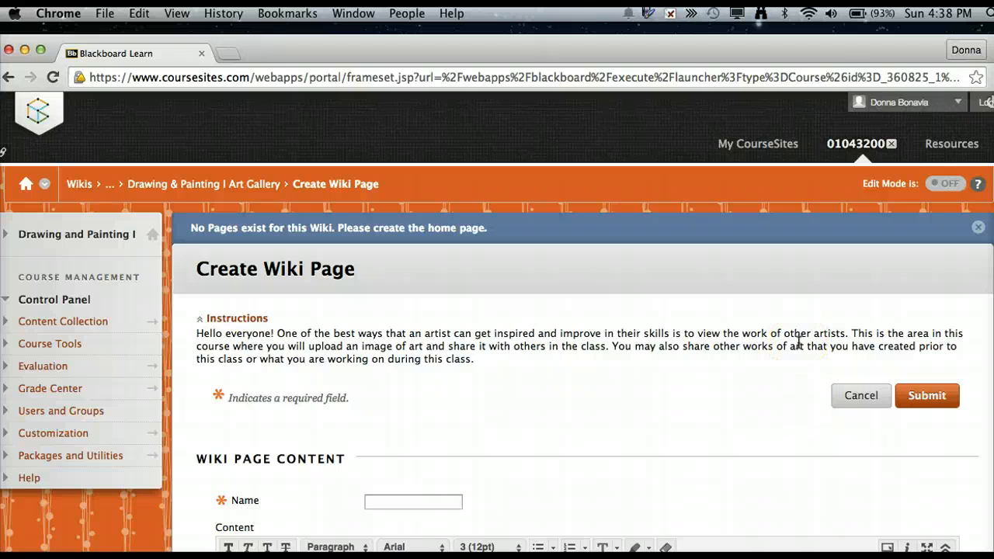
mouse_move(794, 330)
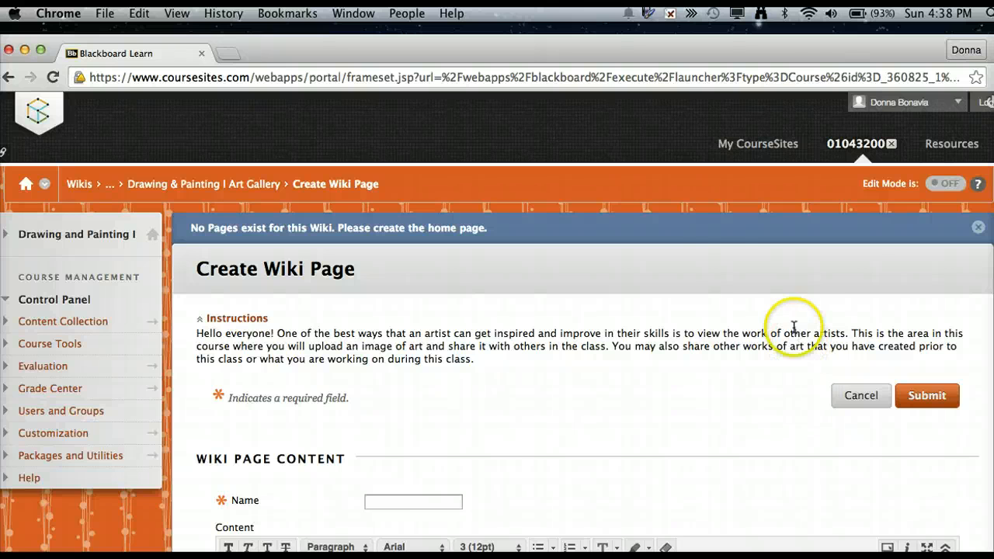